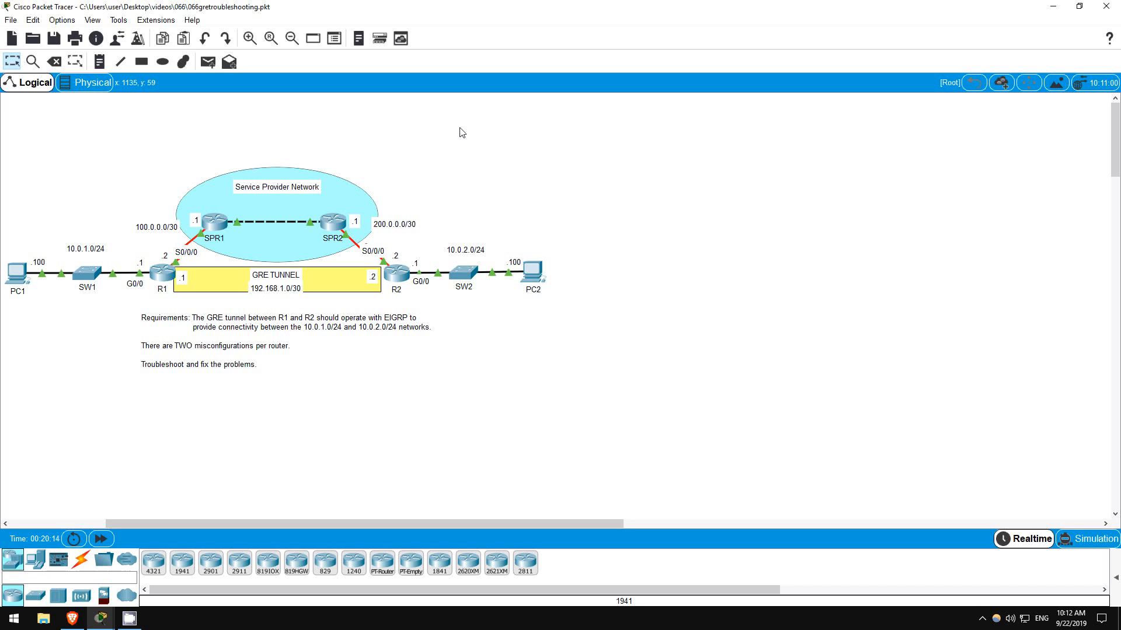
pyautogui.moveTo(428, 180)
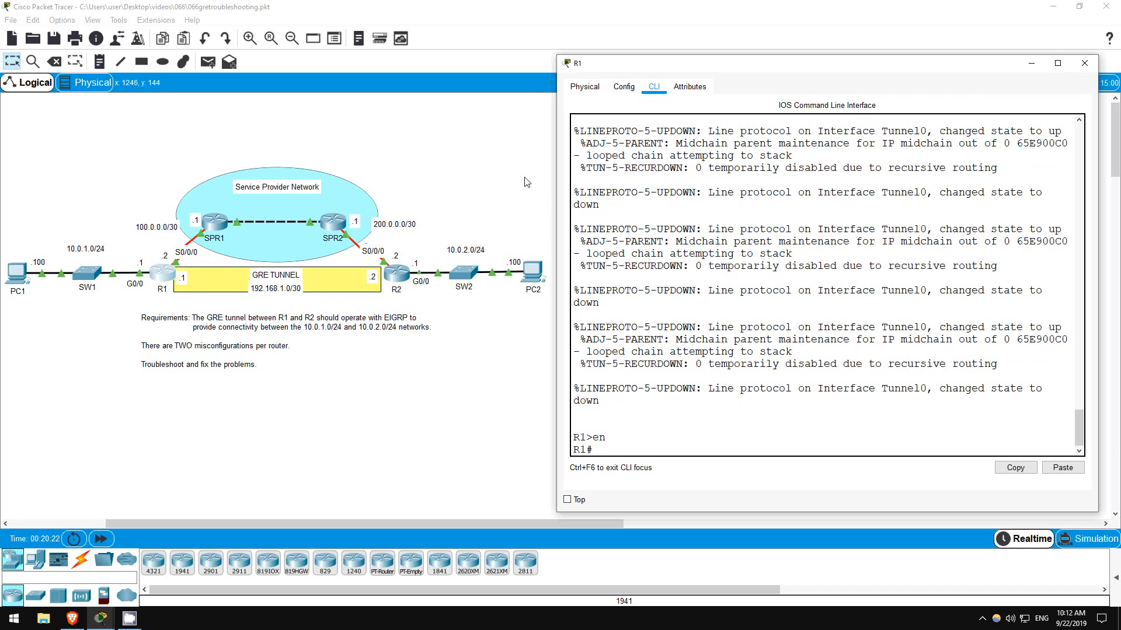
# Step: Display R1's interface summary and Tunnel0 details, revealing destination 192.168.1.2
pyautogui.write('sh ip int br')
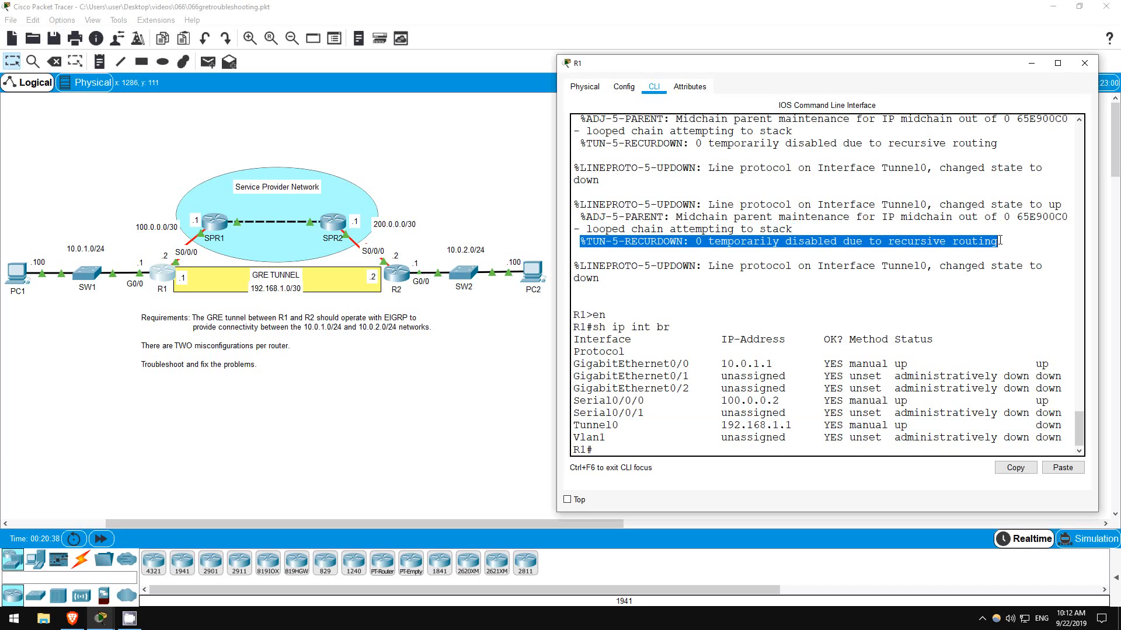
pyautogui.moveTo(890, 277)
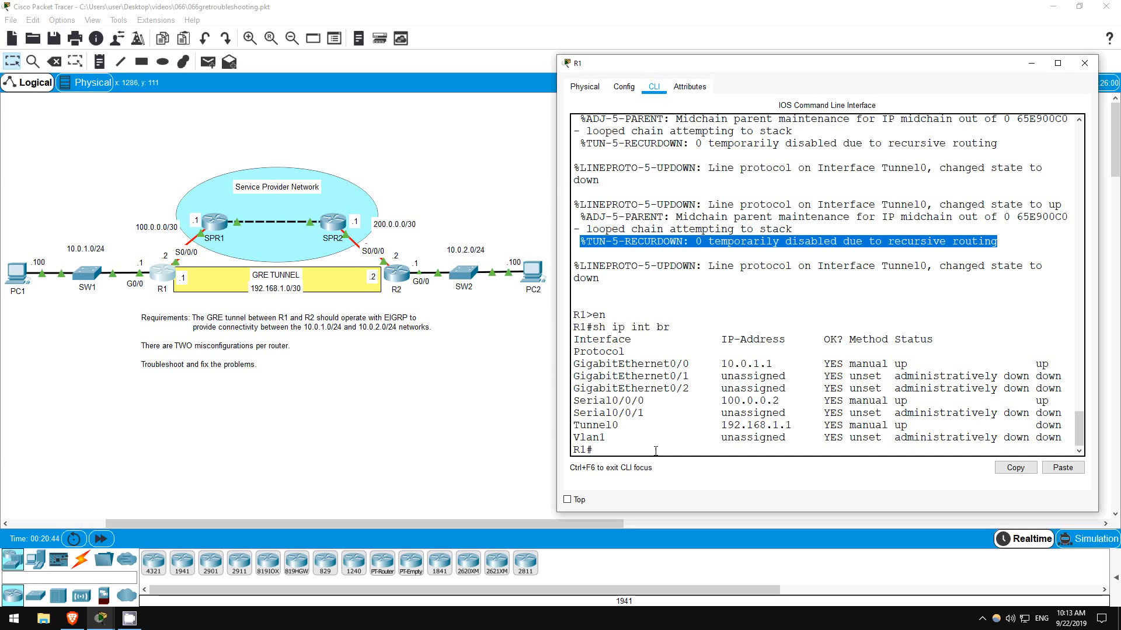
pyautogui.write('sh int tunnel 0')
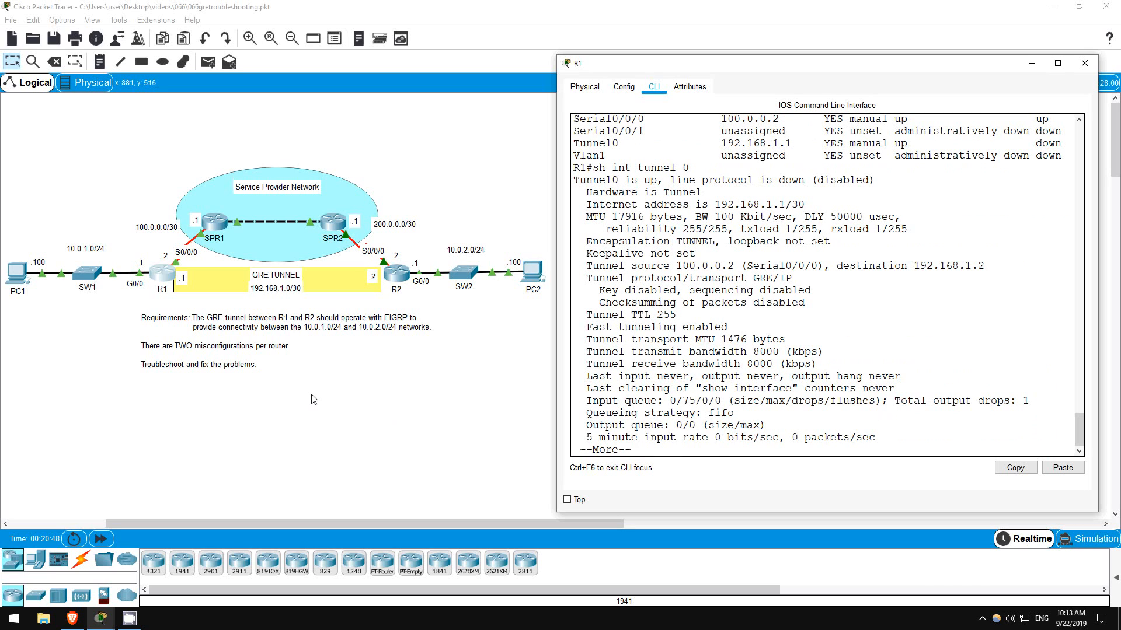
pyautogui.press('space')
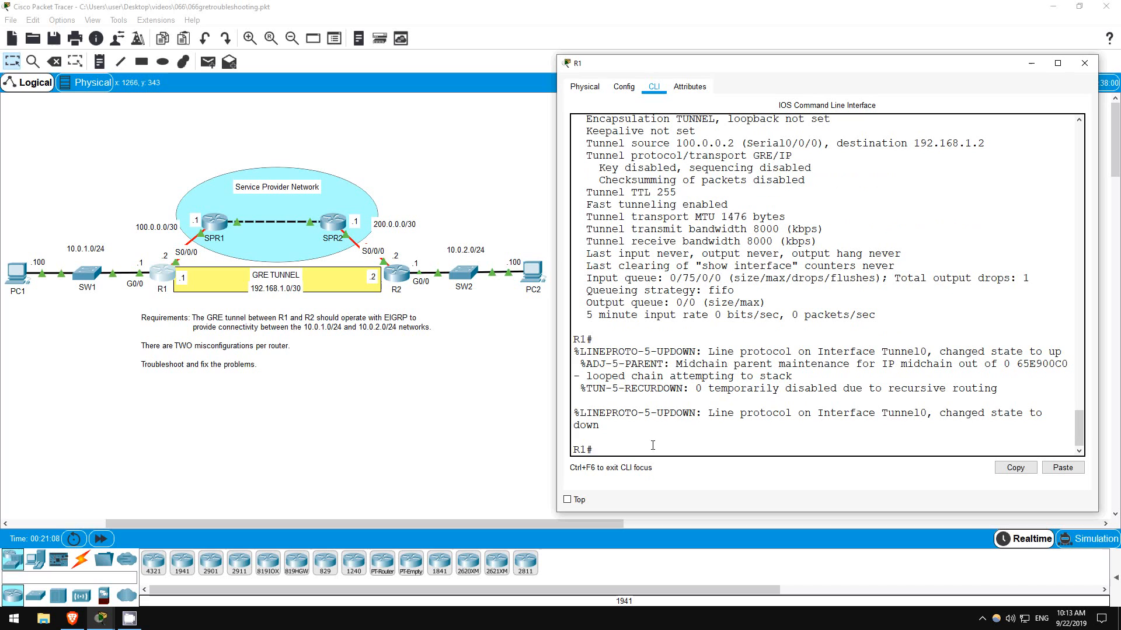
# Step: Change R1 Tunnel0's tunnel destination from 192.168.1.2 to 200.0.0.2
pyautogui.write('conf t')
pyautogui.write('int t0')
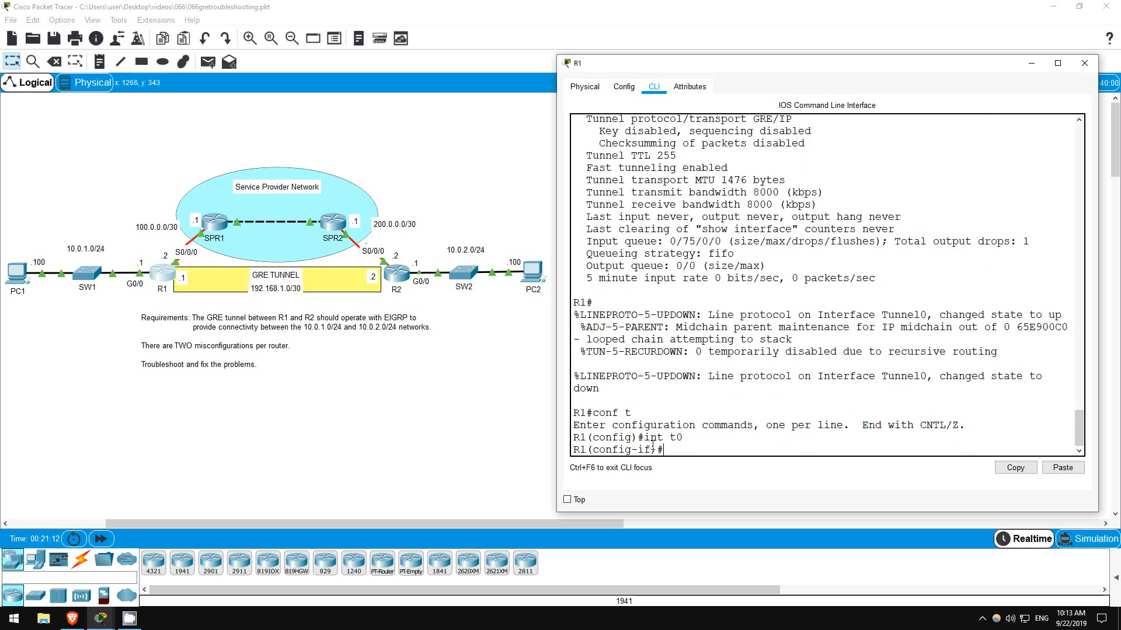
pyautogui.write('tun')
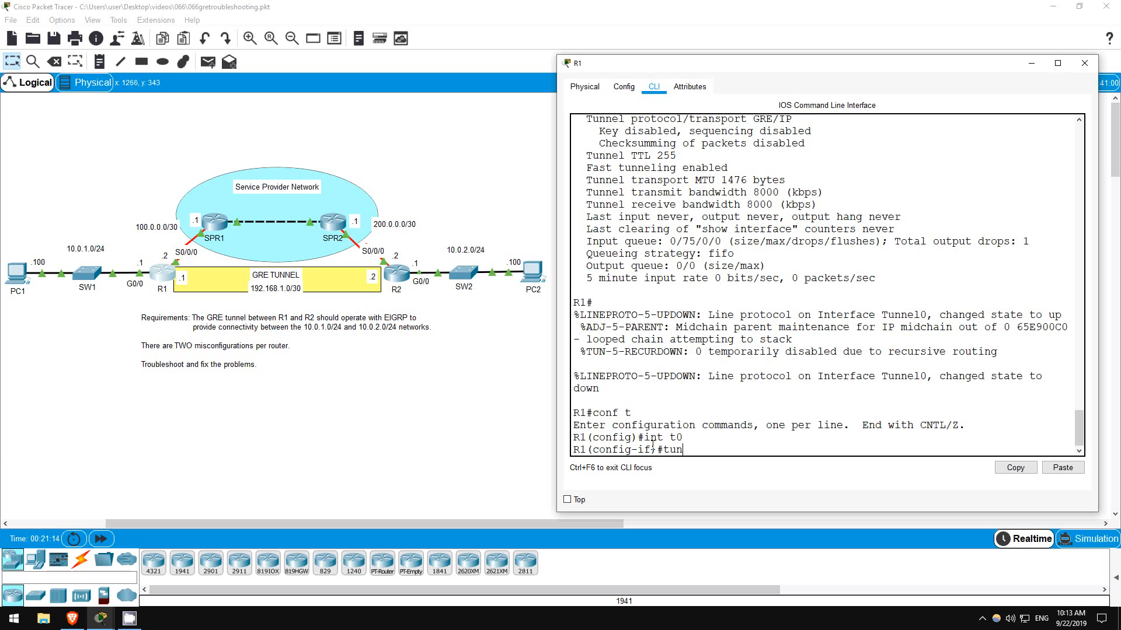
pyautogui.write('tunnel destination')
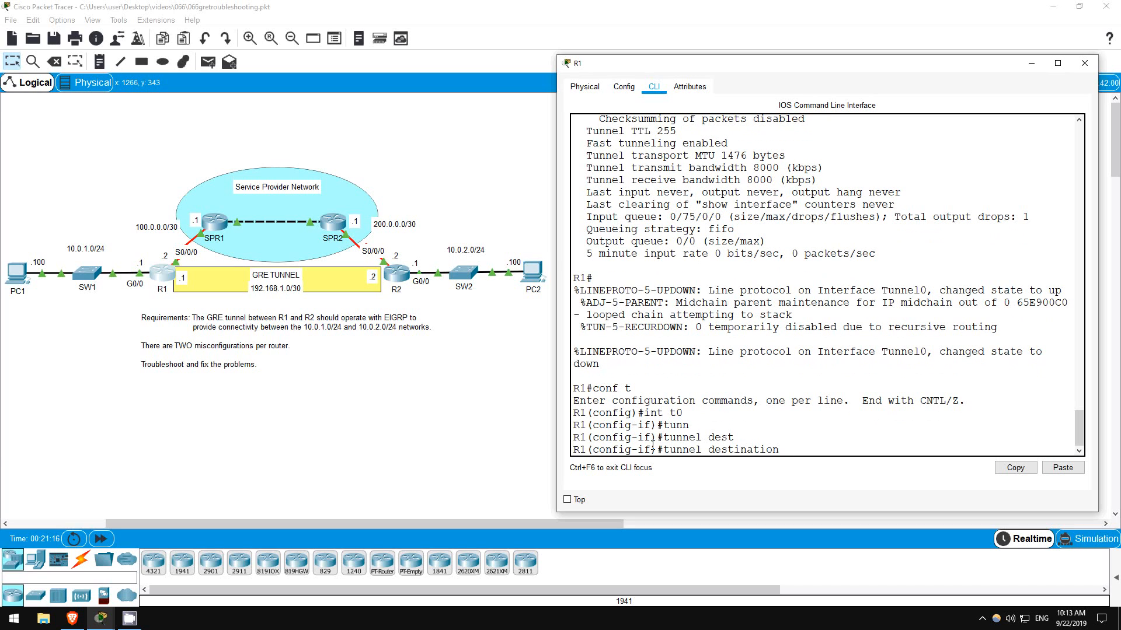
pyautogui.write('200.0.0.2')
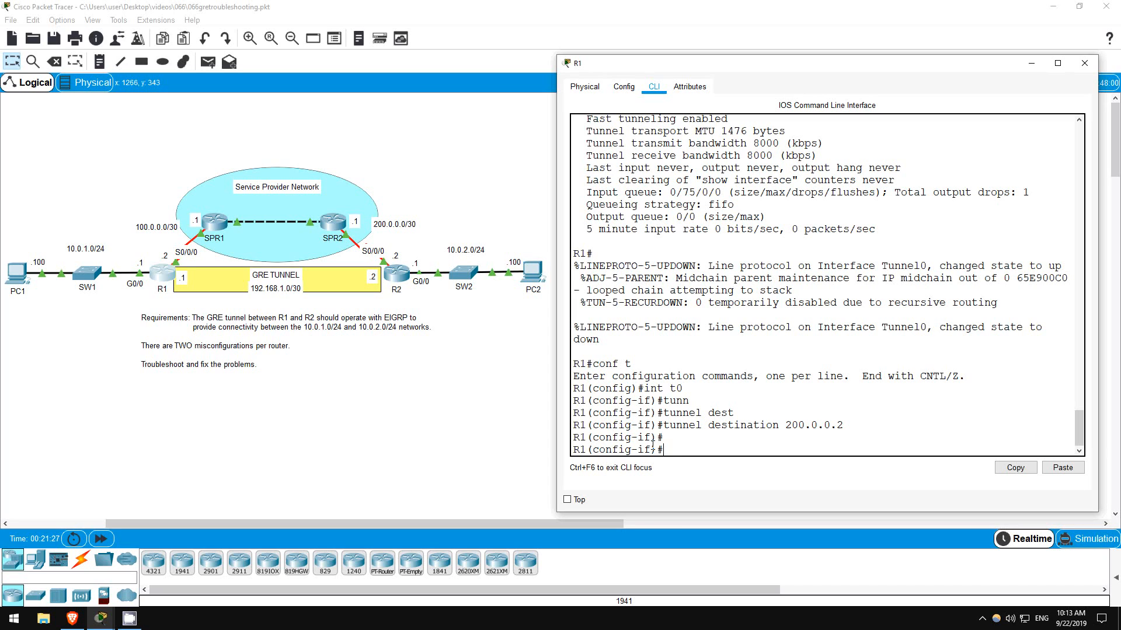
# Step: Show R1's routing protocols and highlight advertised networks 10.0.1.0/24 and 100.0.0.0/30
pyautogui.write('do sh ip protocols')
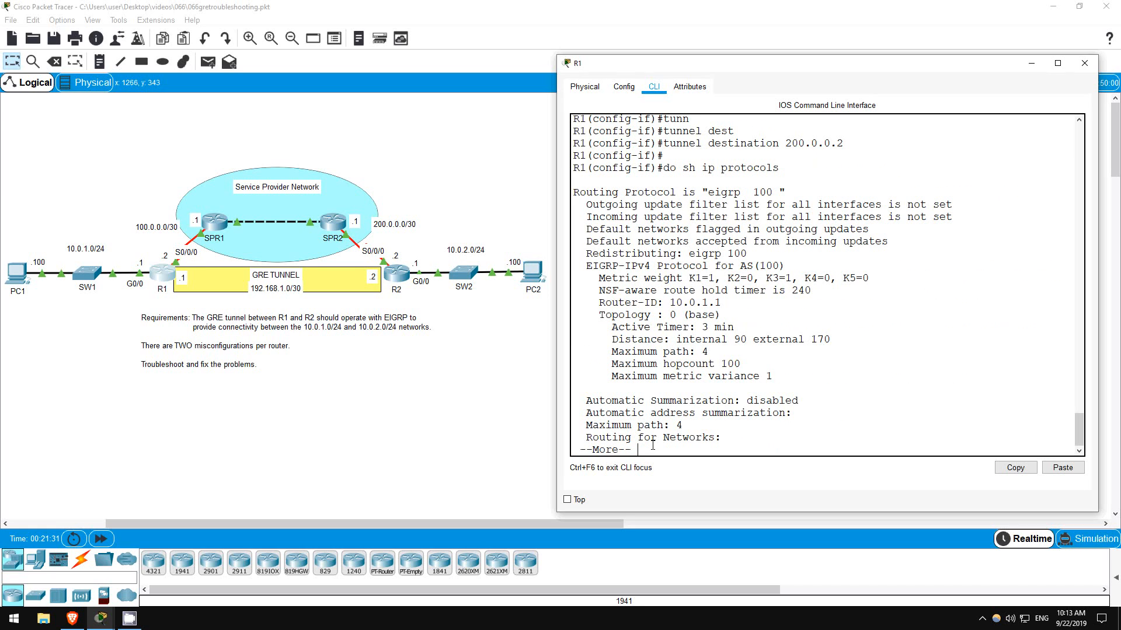
pyautogui.press('space')
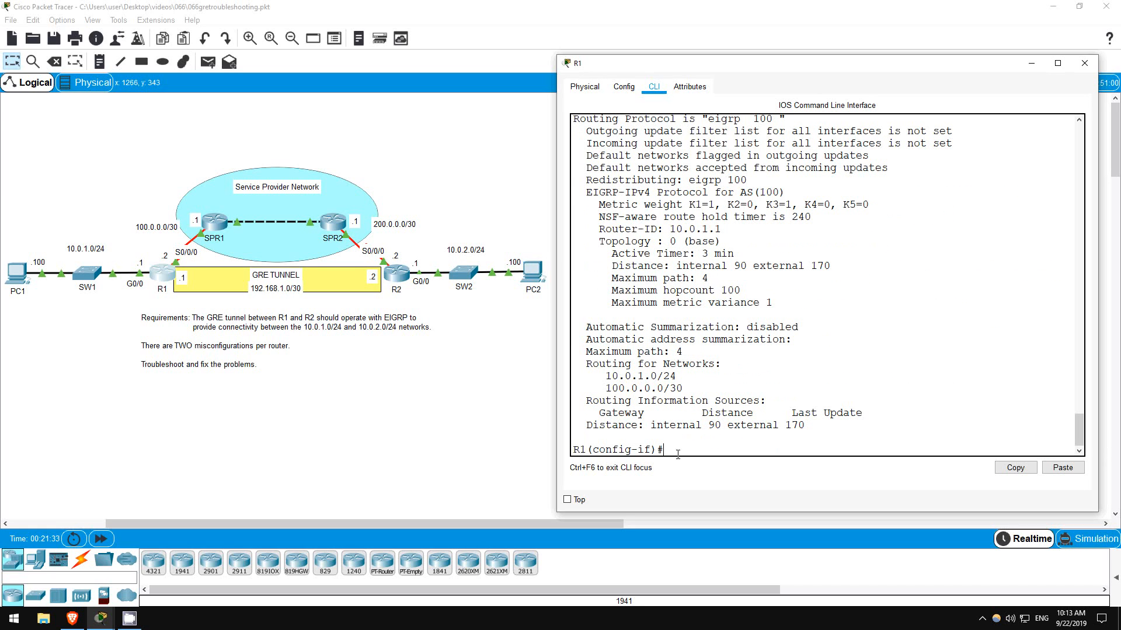
pyautogui.doubleClick(637, 376)
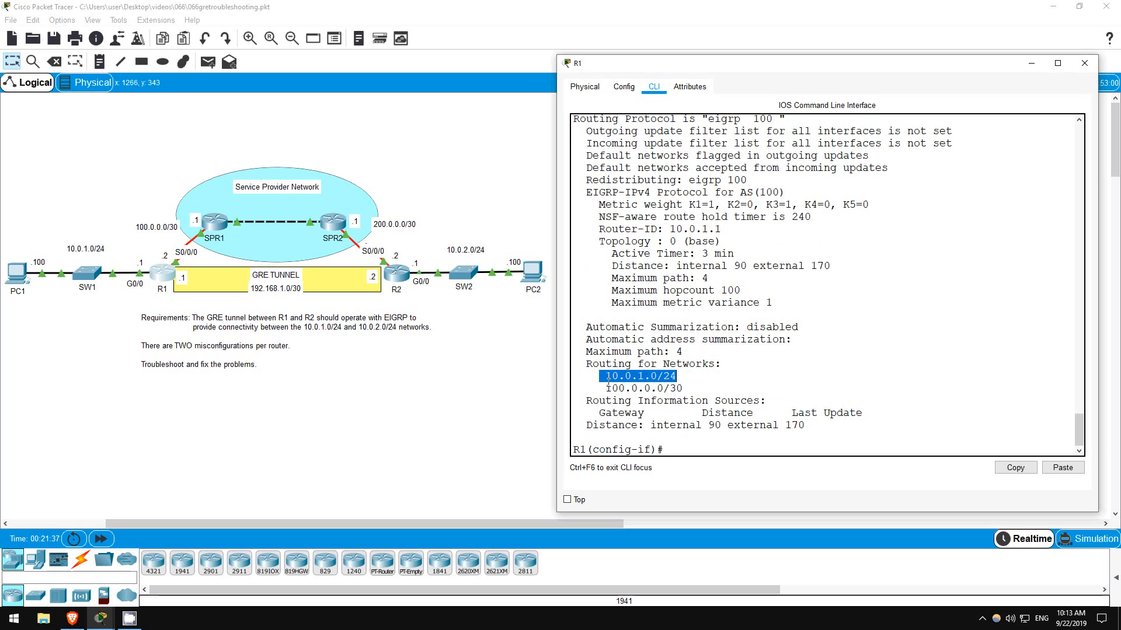
pyautogui.click(642, 388)
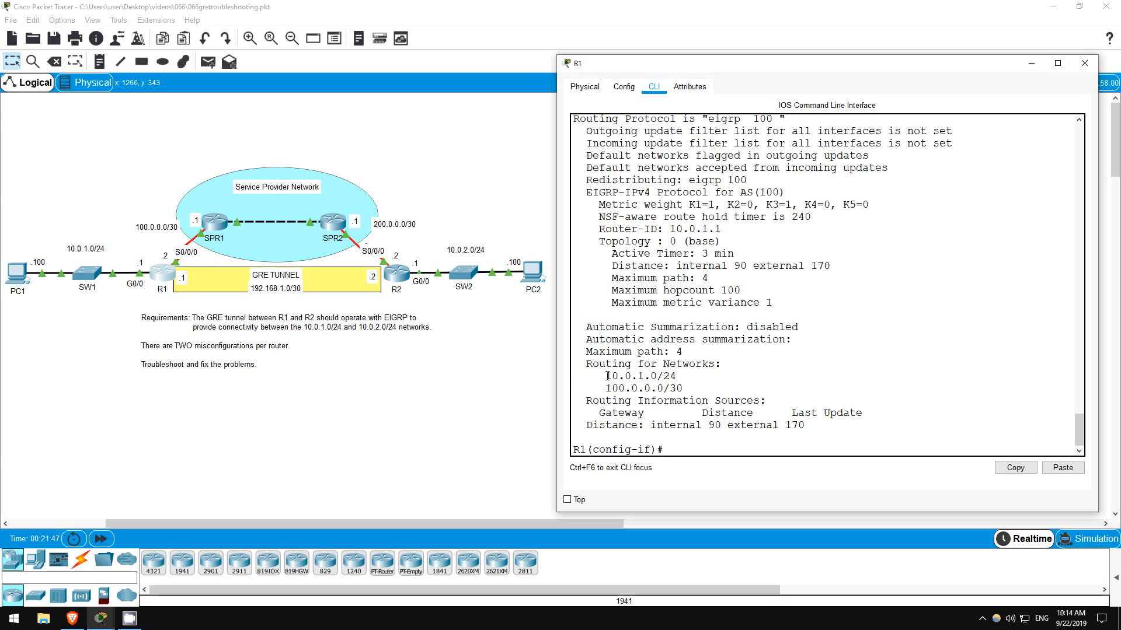
pyautogui.moveTo(652, 385)
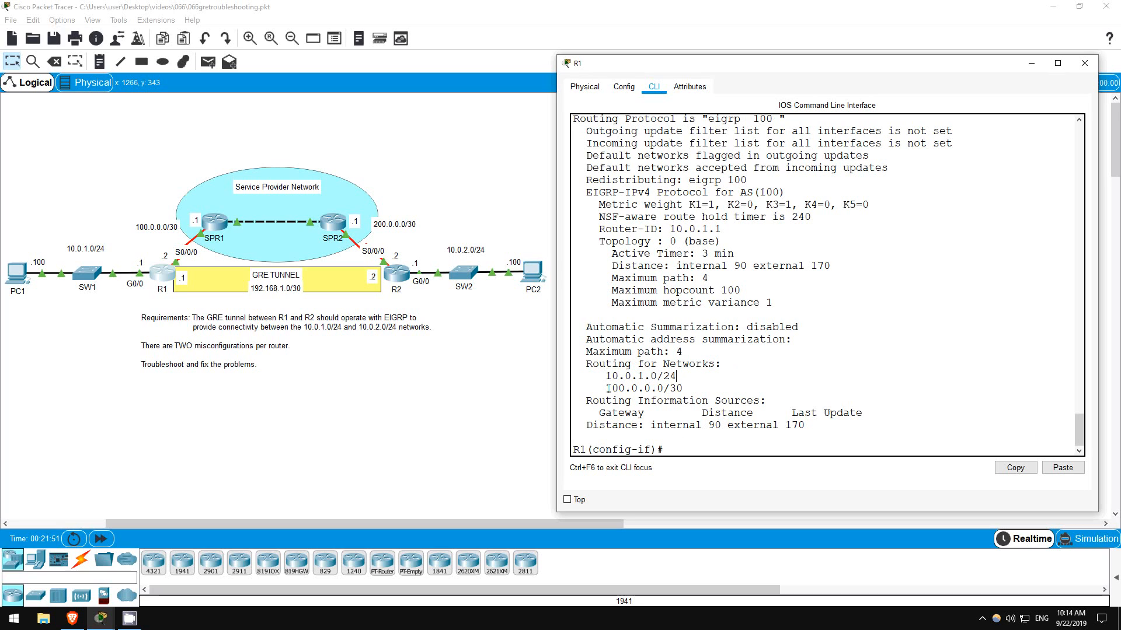
pyautogui.doubleClick(640, 387)
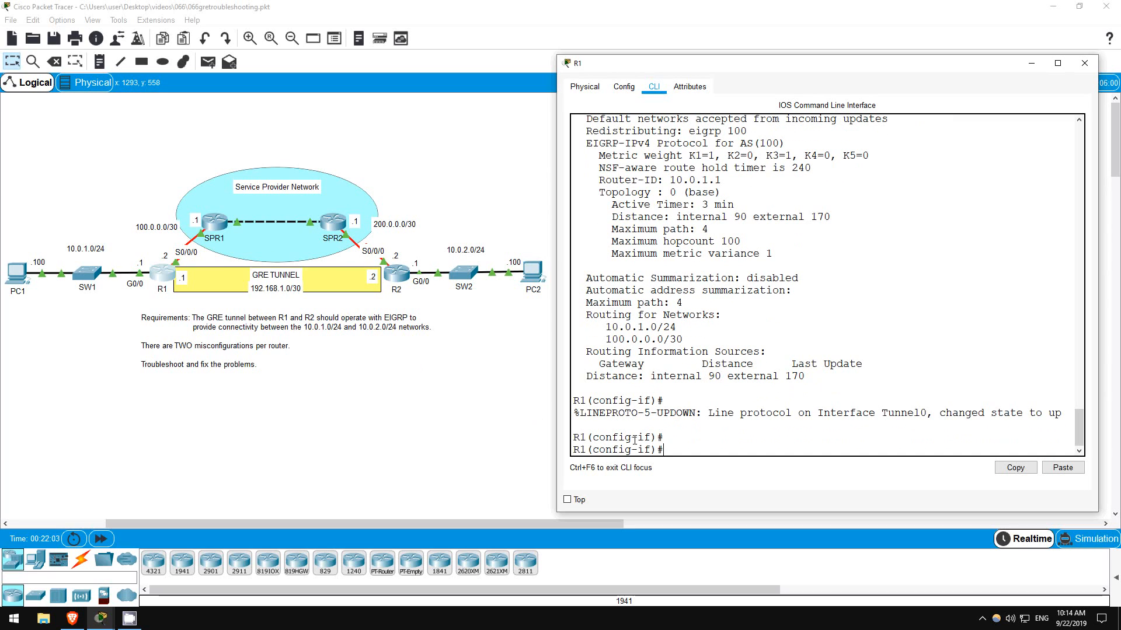
# Step: In R1's EIGRP 100, replace network 100.0.0.0/30 with 192.168.1.0/30
pyautogui.write('router eigrp 100')
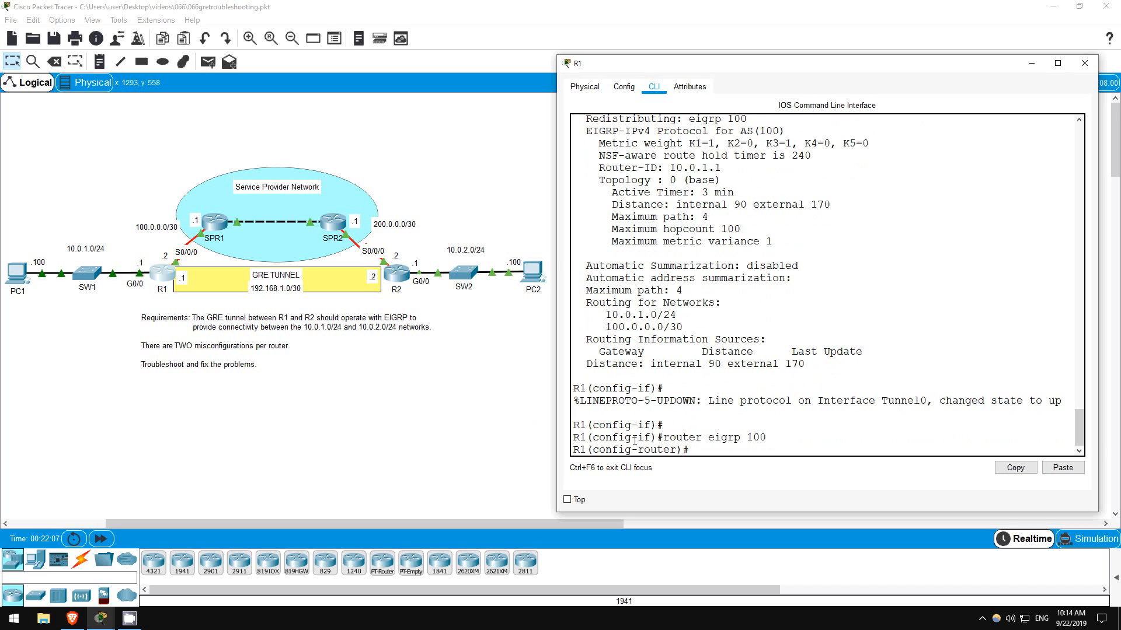
pyautogui.write('no net 100.0.0.0 0.0.0.3')
pyautogui.write('network')
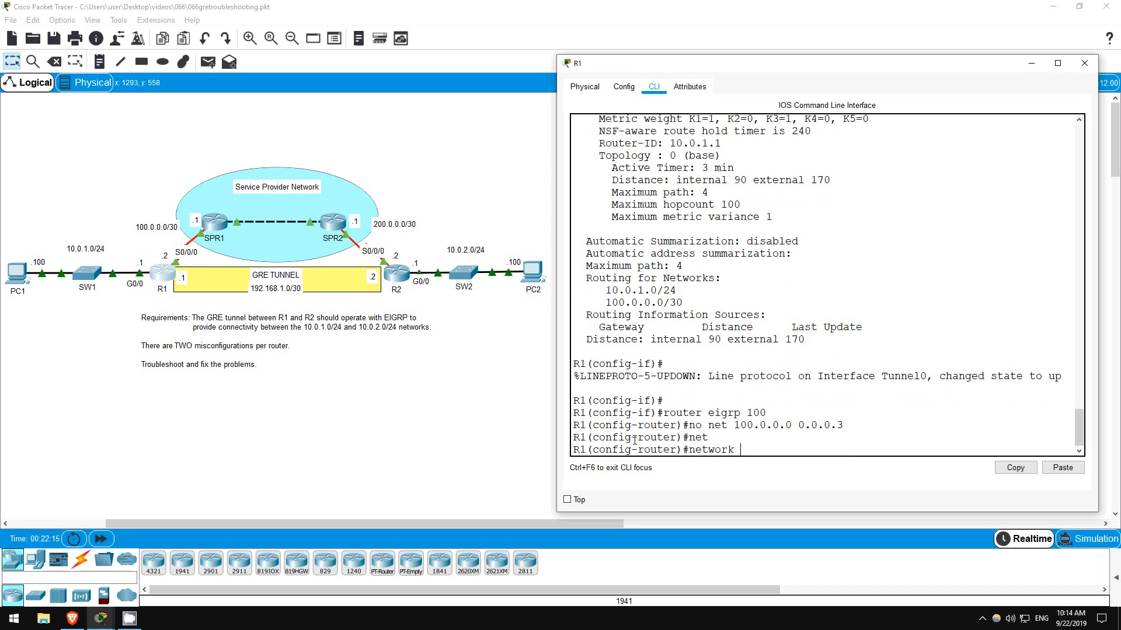
pyautogui.write('192.168.1')
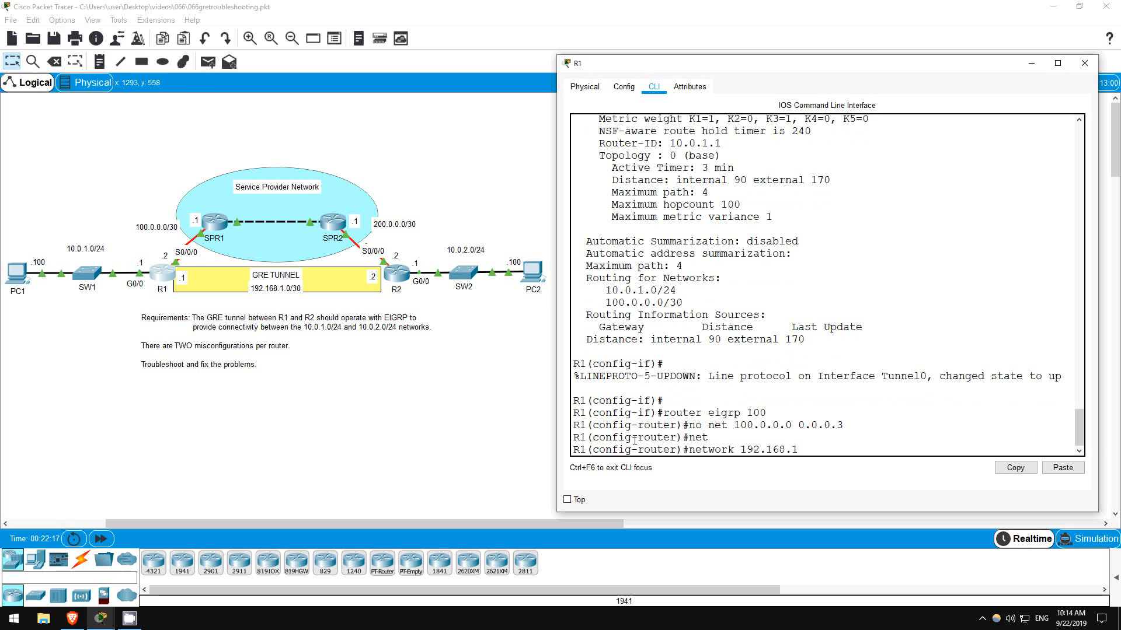
pyautogui.write('.0 0.0.0.3')
pyautogui.write('end')
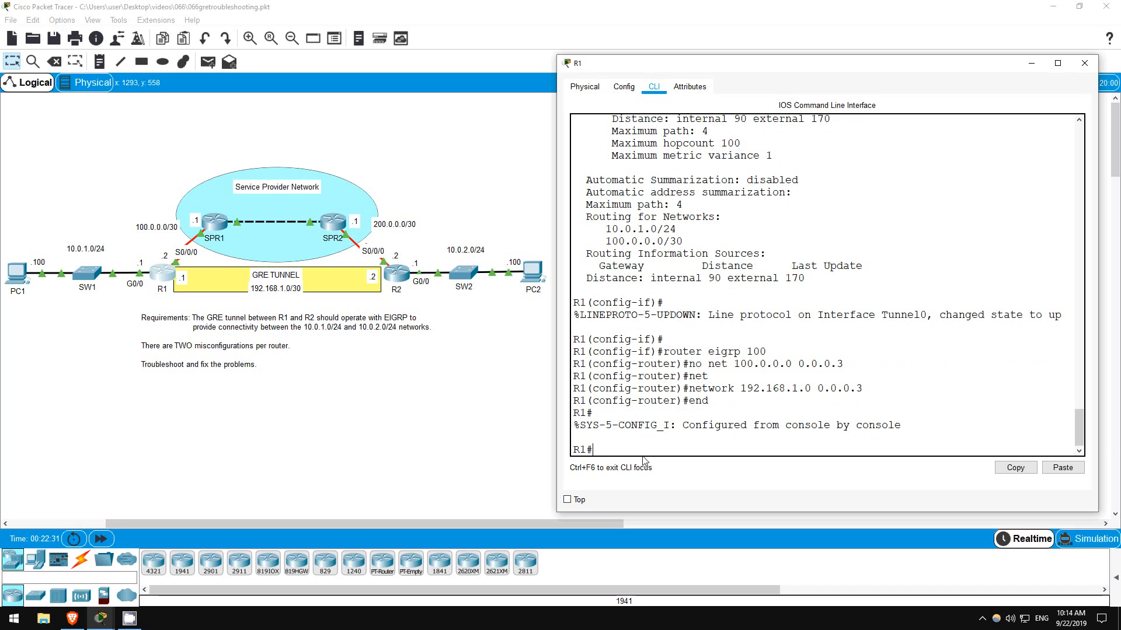
pyautogui.moveTo(429, 293)
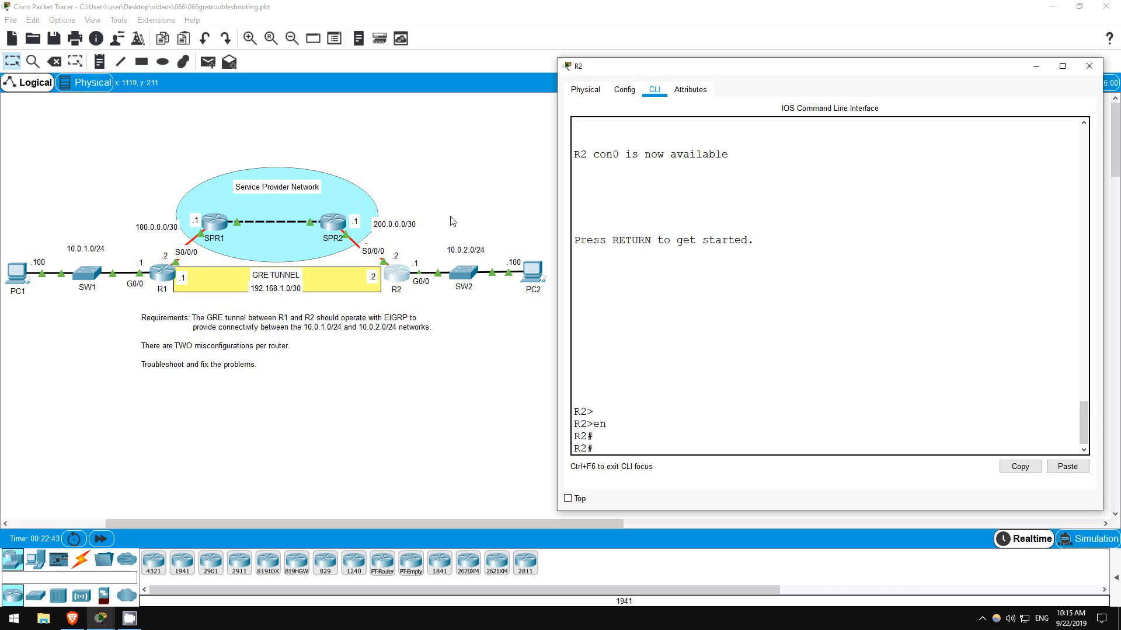
# Step: Check R2's EIGRP networks 10.0.2.0/24 and 192.168.1.0/30, then its Tunnel0 details
pyautogui.write('sh ip proto')
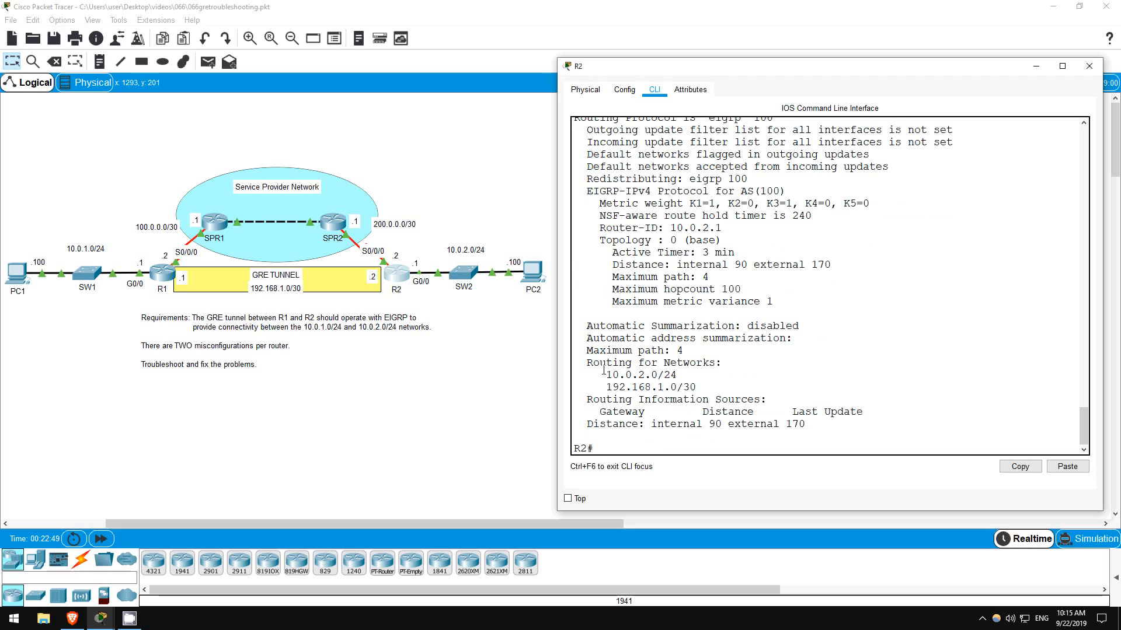
pyautogui.doubleClick(638, 375)
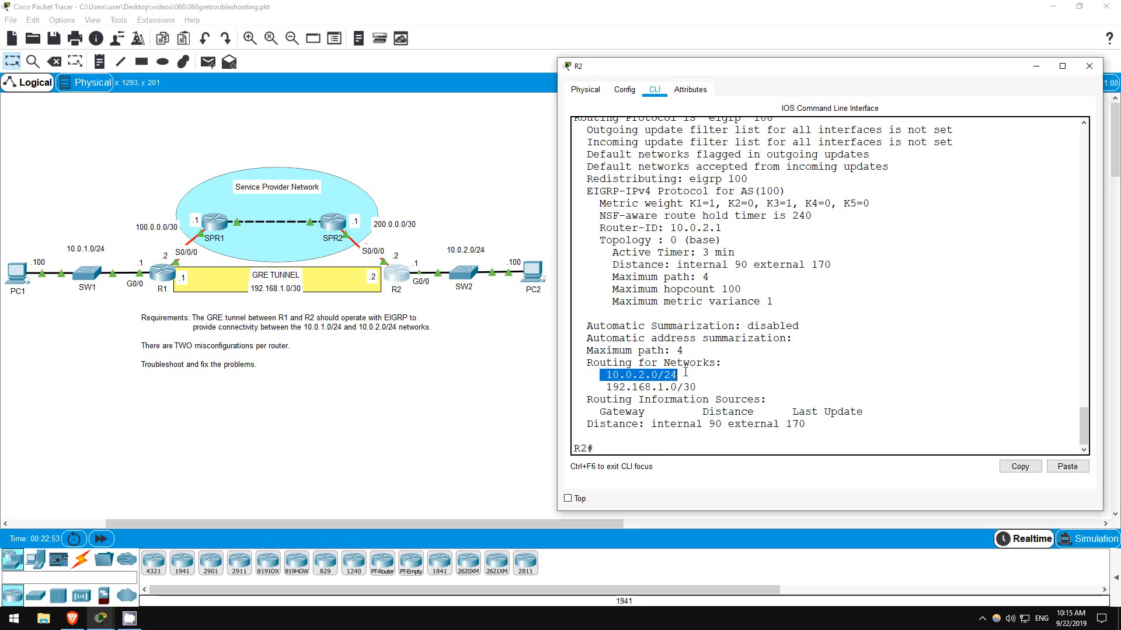
pyautogui.click(638, 375)
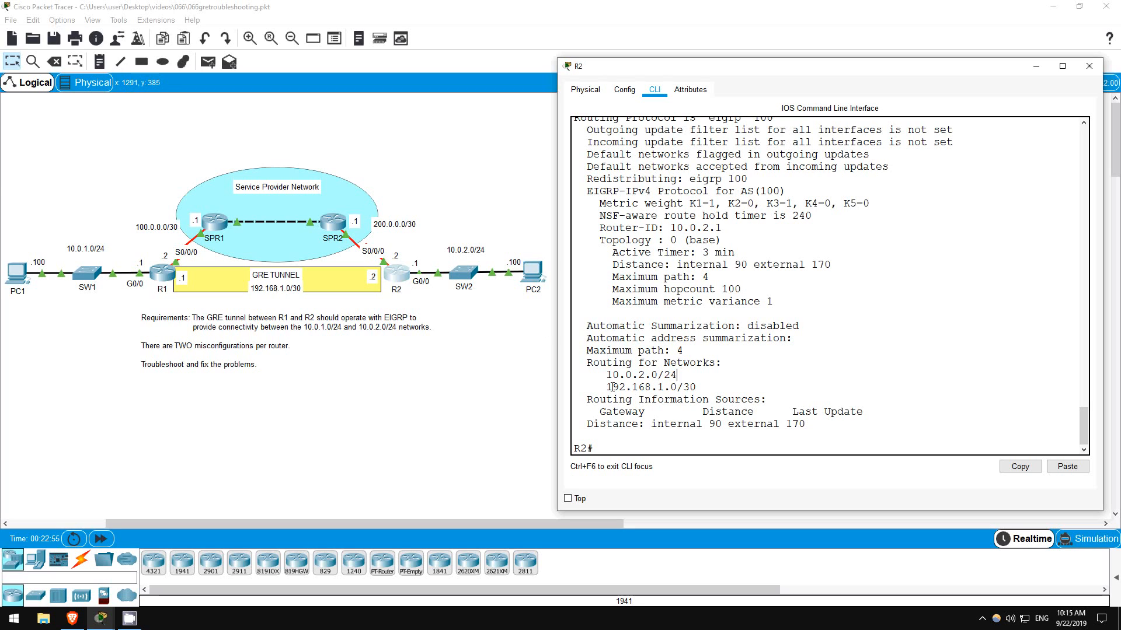
pyautogui.doubleClick(650, 386)
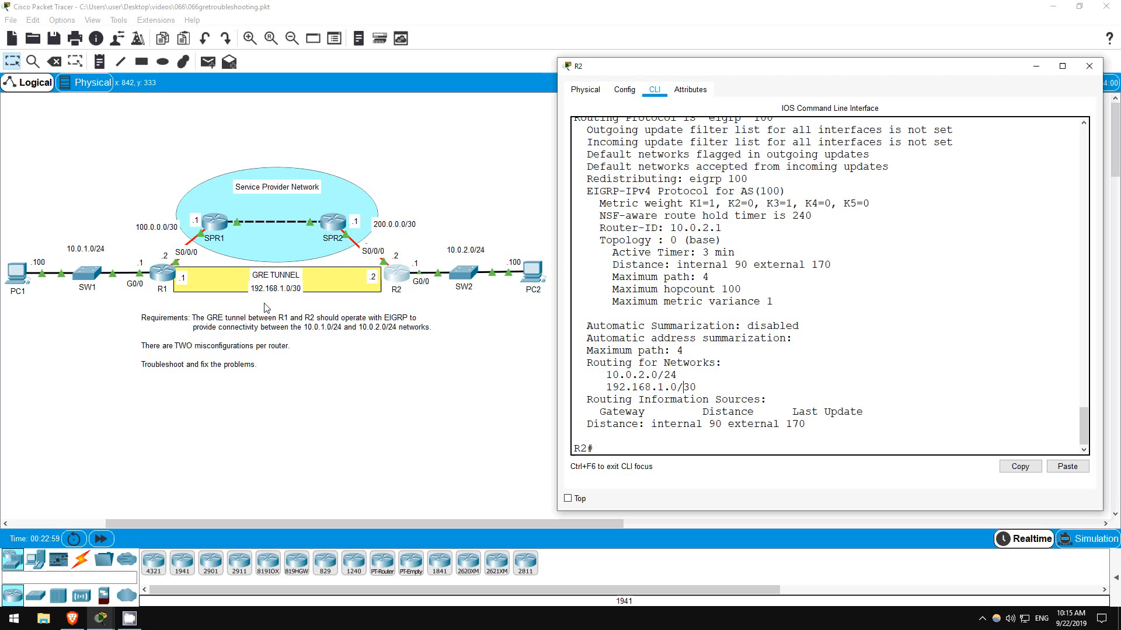
pyautogui.moveTo(581, 420)
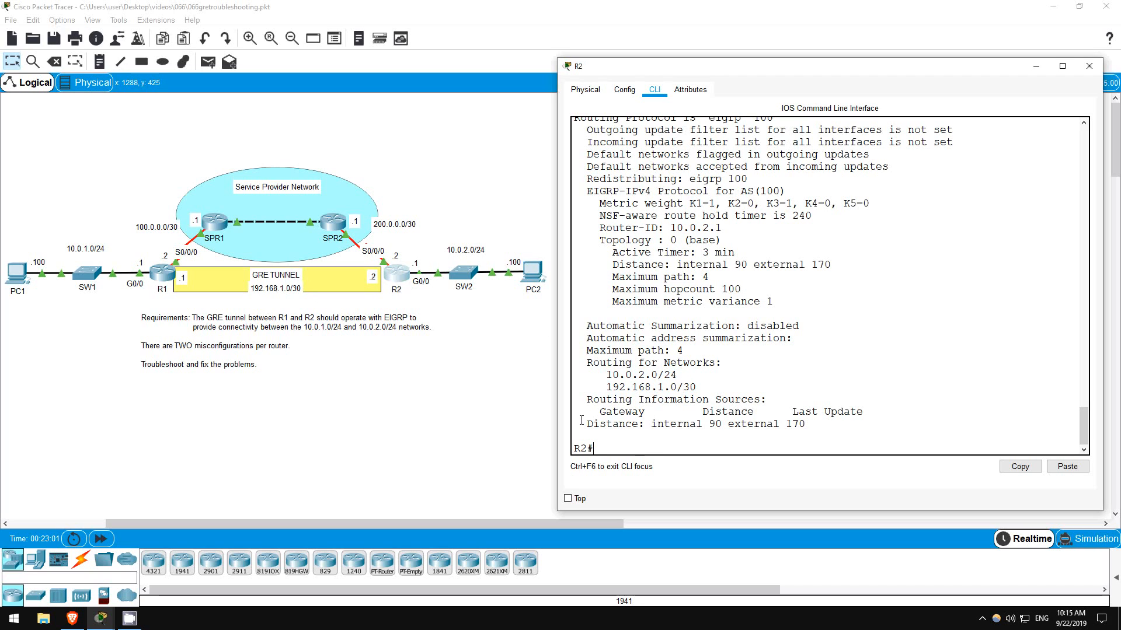
pyautogui.moveTo(501, 379)
pyautogui.write('sh int tunnel 0')
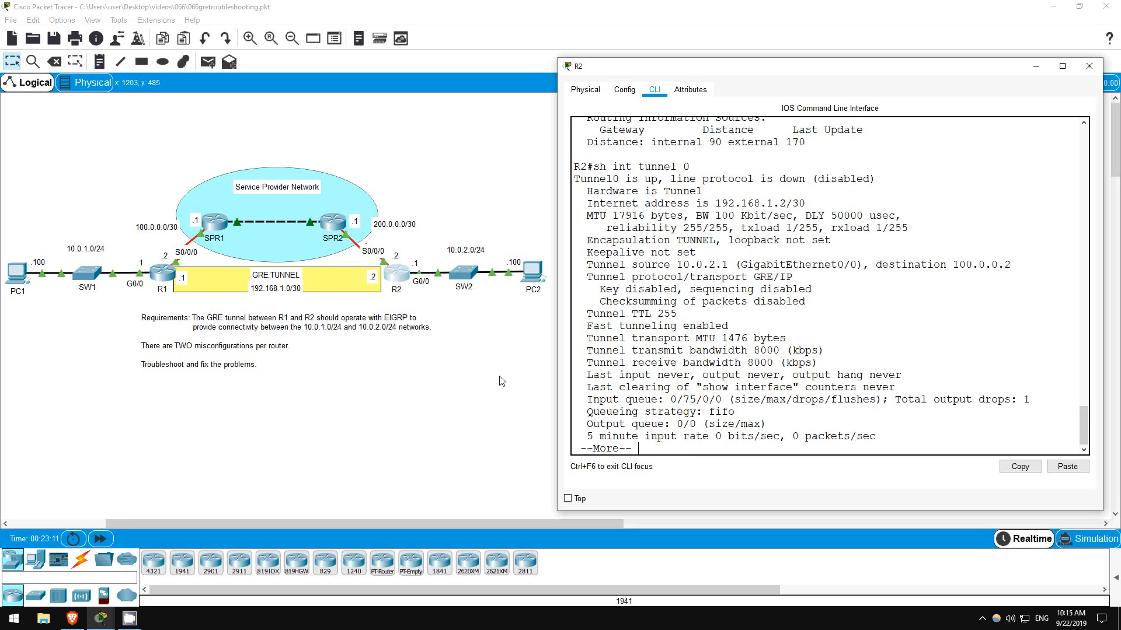
pyautogui.press('space')
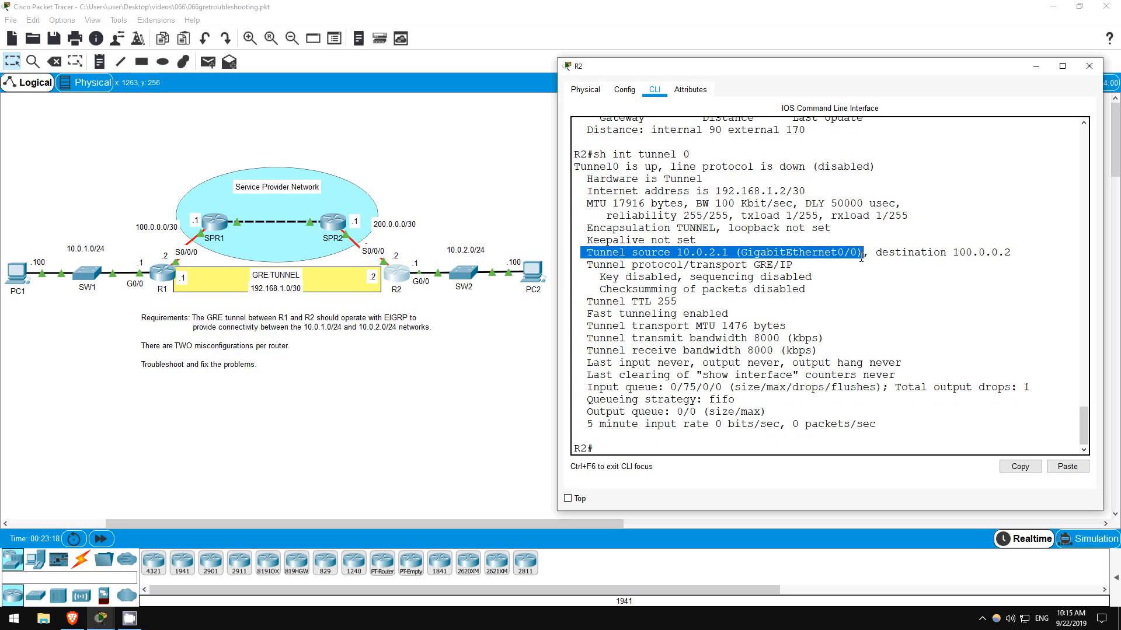
pyautogui.moveTo(658, 300)
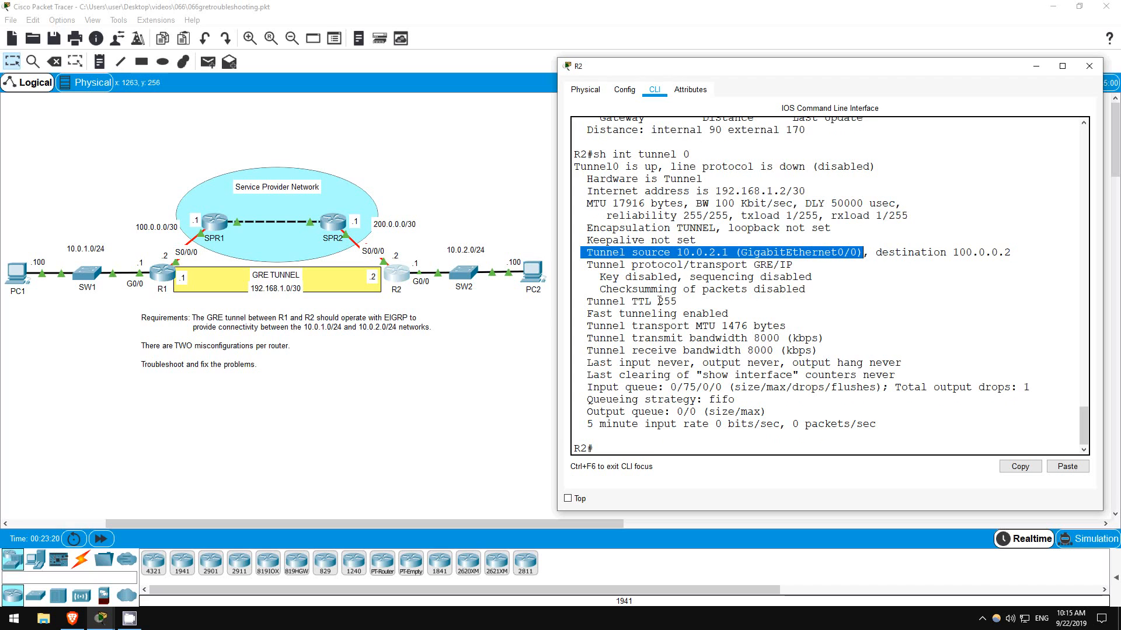
pyautogui.moveTo(366, 258)
pyautogui.write('tunnel s')
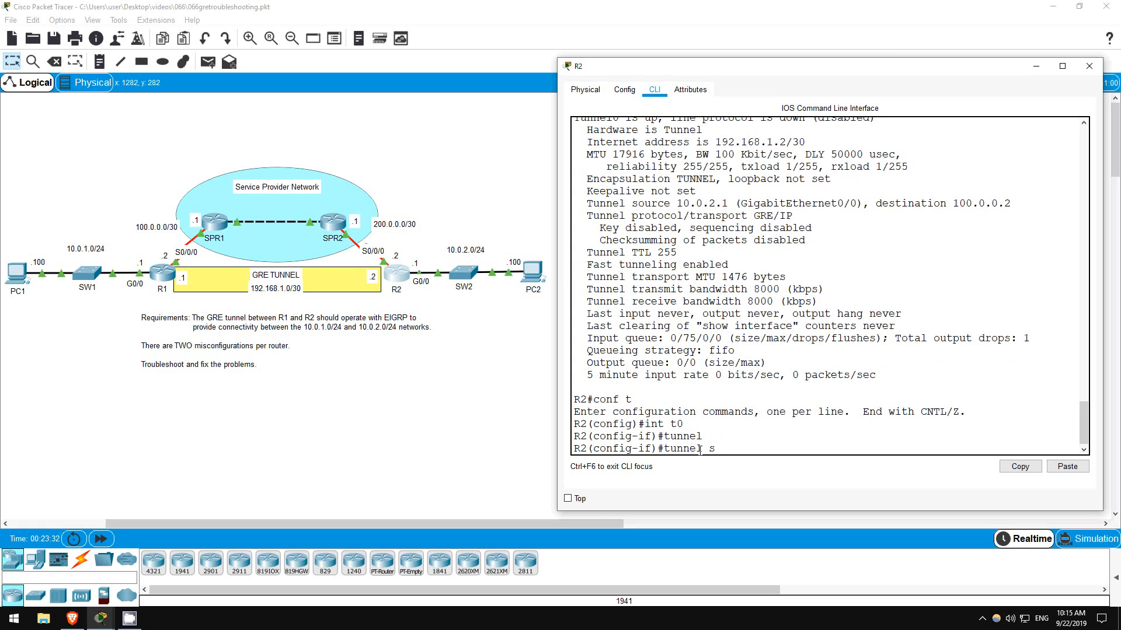
# Step: Source R2's Tunnel0 from Serial0/0/0 and list the interface status summary
pyautogui.write('ource s0/0/0')
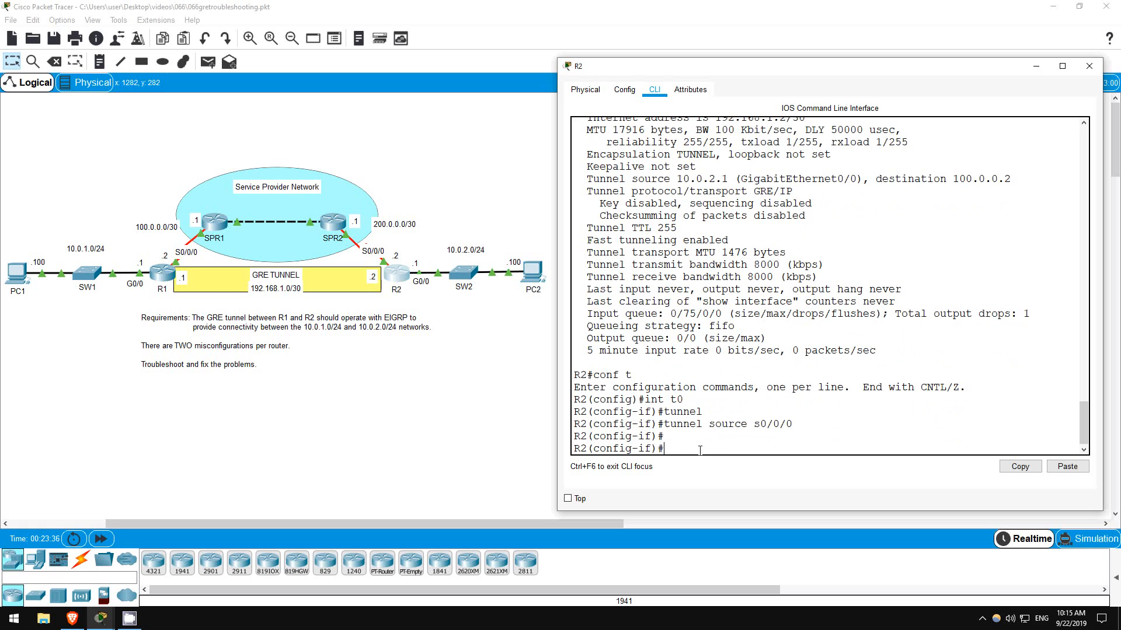
pyautogui.write('do sh ip i')
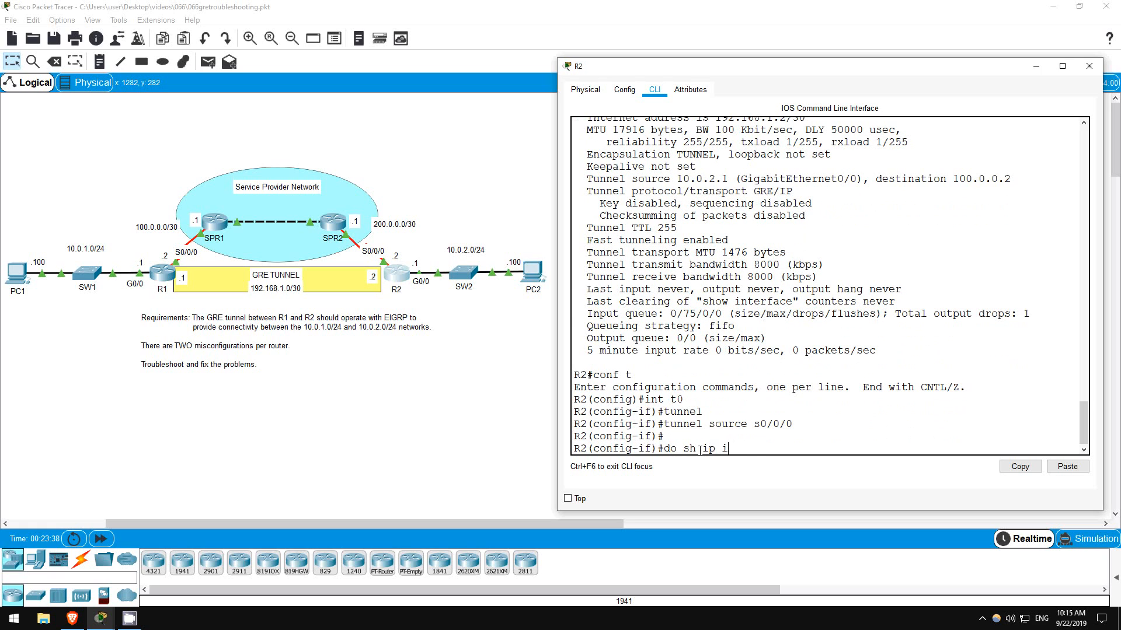
pyautogui.press('Return')
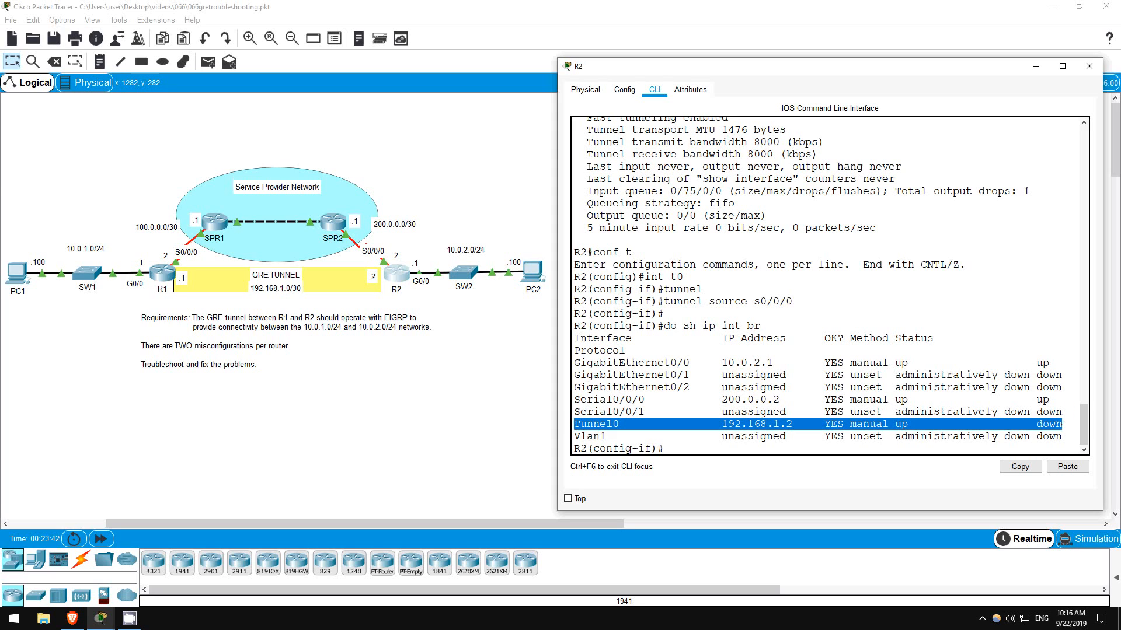
pyautogui.moveTo(682, 448)
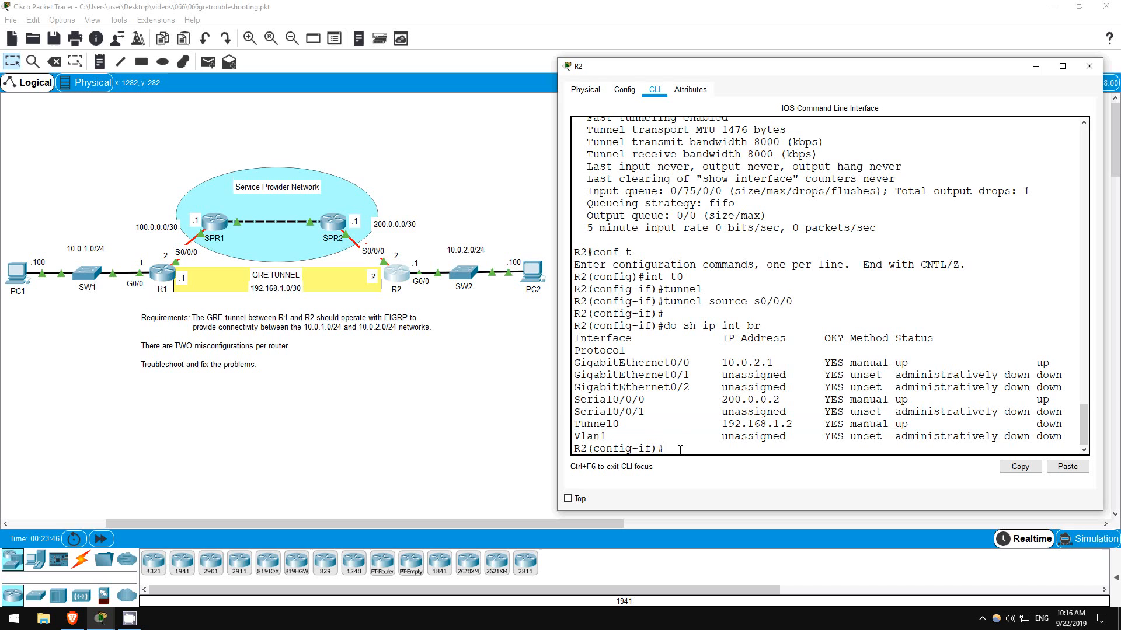
# Step: Display R2's routing table, showing only connected 10.0.2.0 and 200.0.0.0 routes
pyautogui.write('do sh ip r')
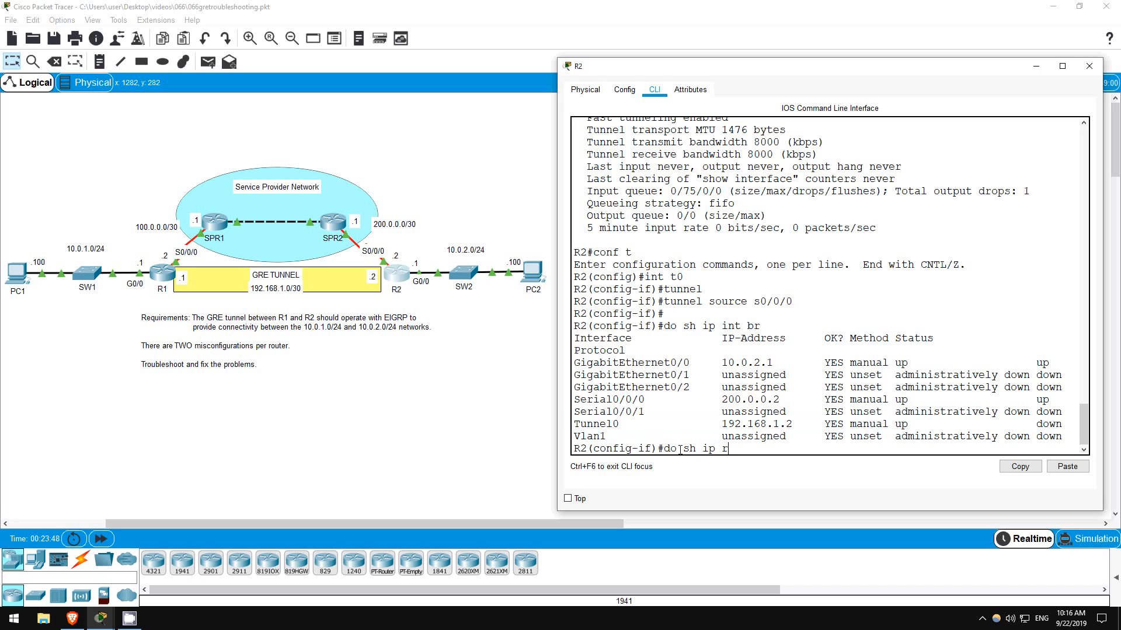
pyautogui.press('Return')
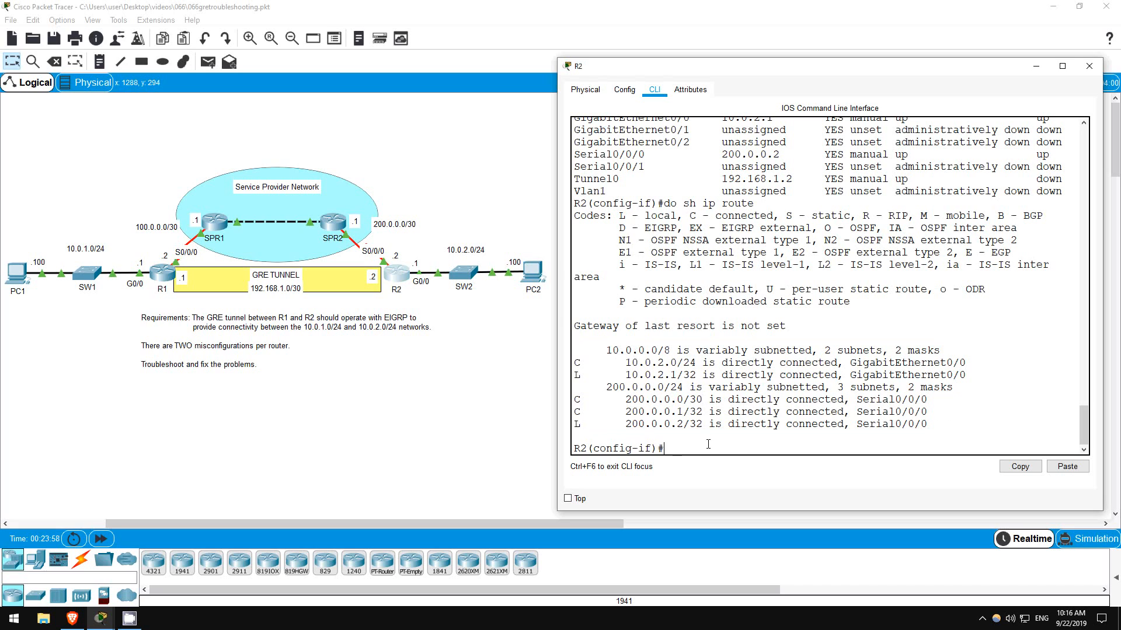
pyautogui.moveTo(739, 481)
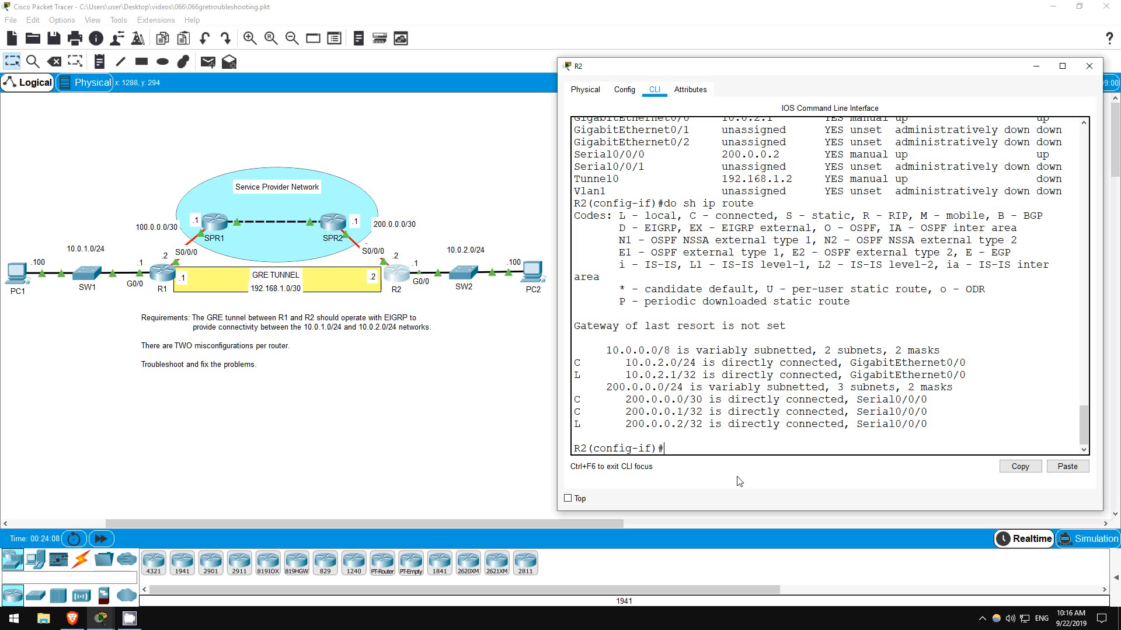
# Step: Add a default route 0.0.0.0/0 on R2 via next hop 200.0.0.1
pyautogui.write('exit')
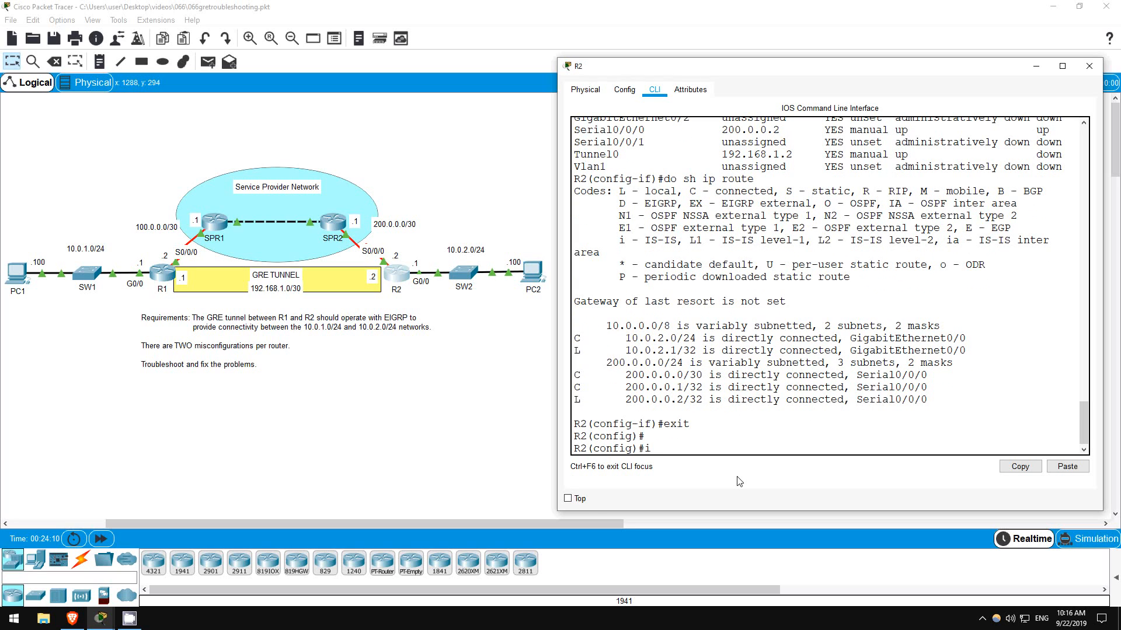
pyautogui.write('p route')
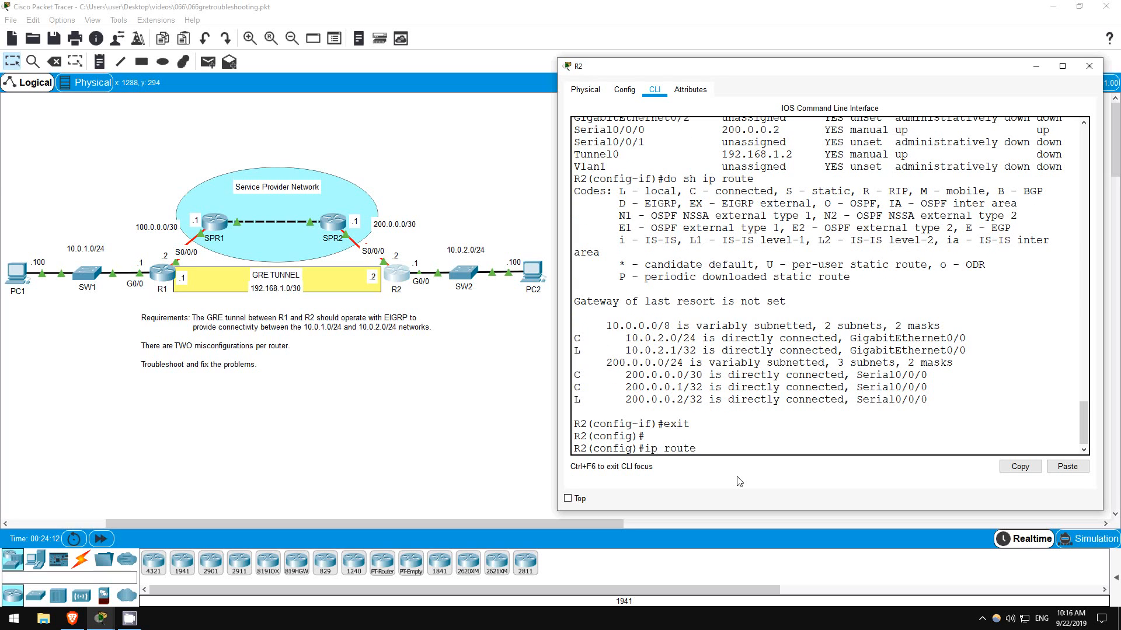
pyautogui.write('0.0.0.0')
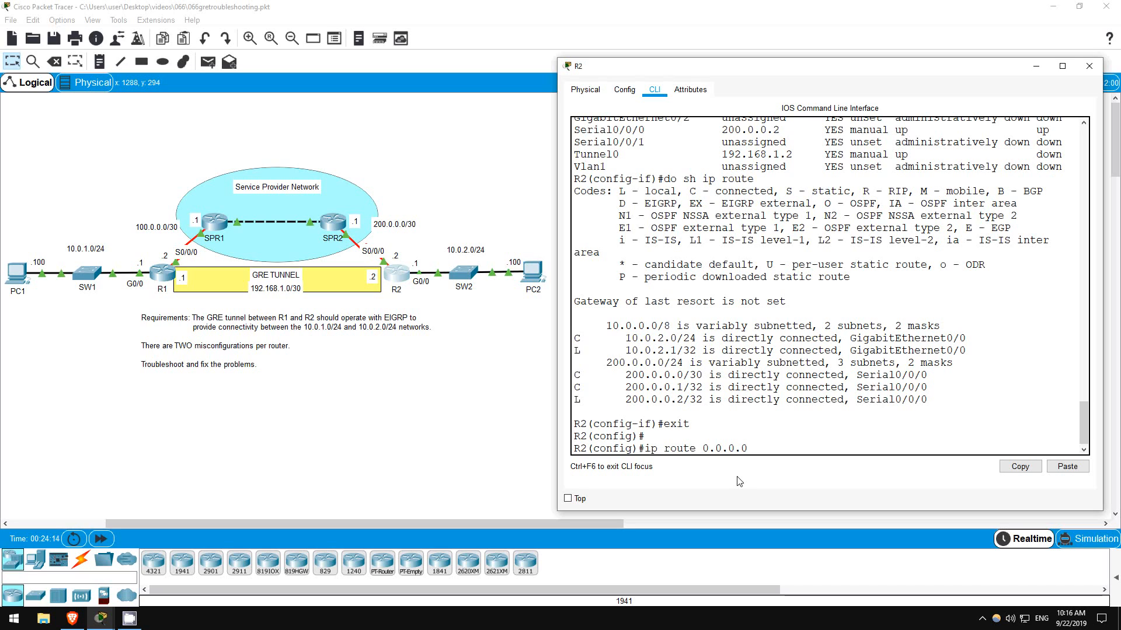
pyautogui.write('0.0.0.0')
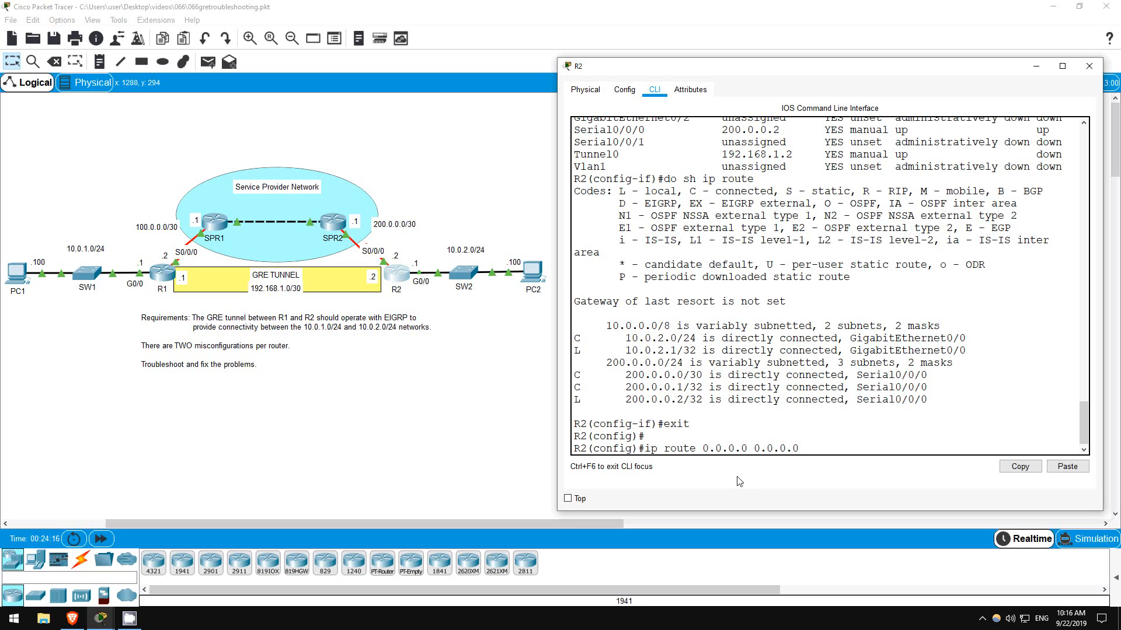
pyautogui.write('200.0.0.1')
pyautogui.write('do sh ip int br')
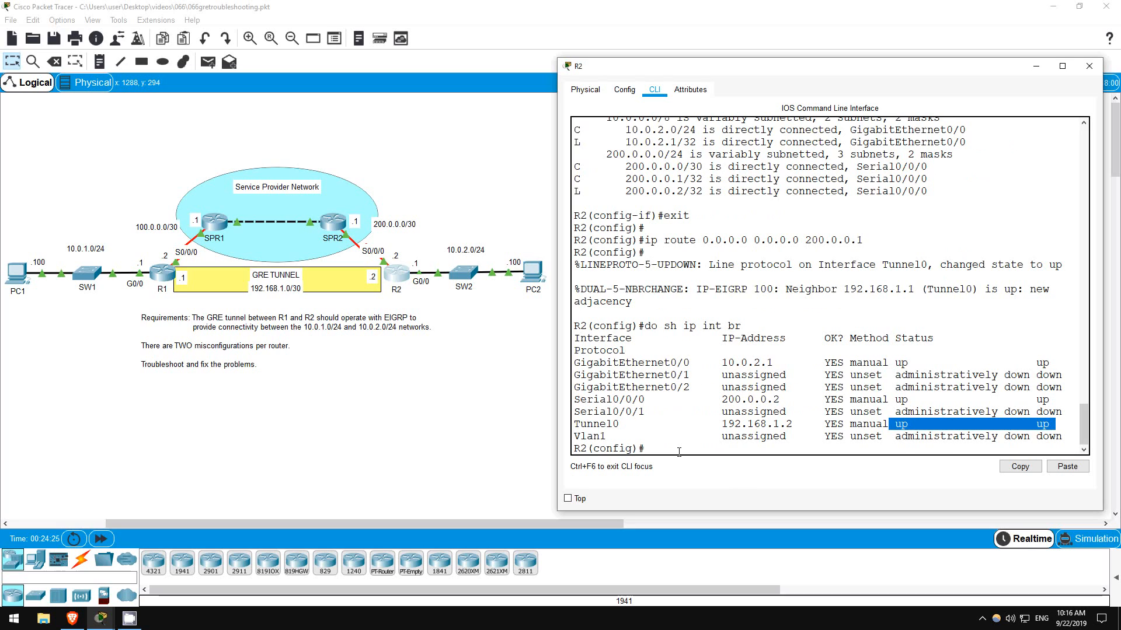
# Step: Ping 192.168.1.1 from R2 and confirm 10.0.1.0/24 is learned via EIGRP over Tunnel0
pyautogui.write('d')
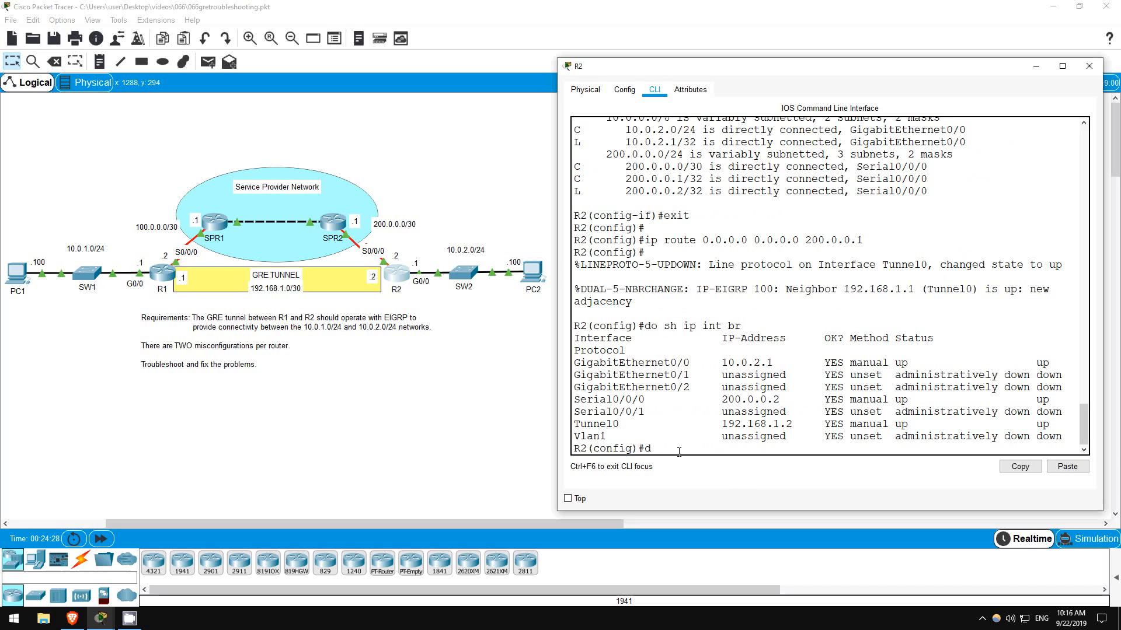
pyautogui.write('o ping 192')
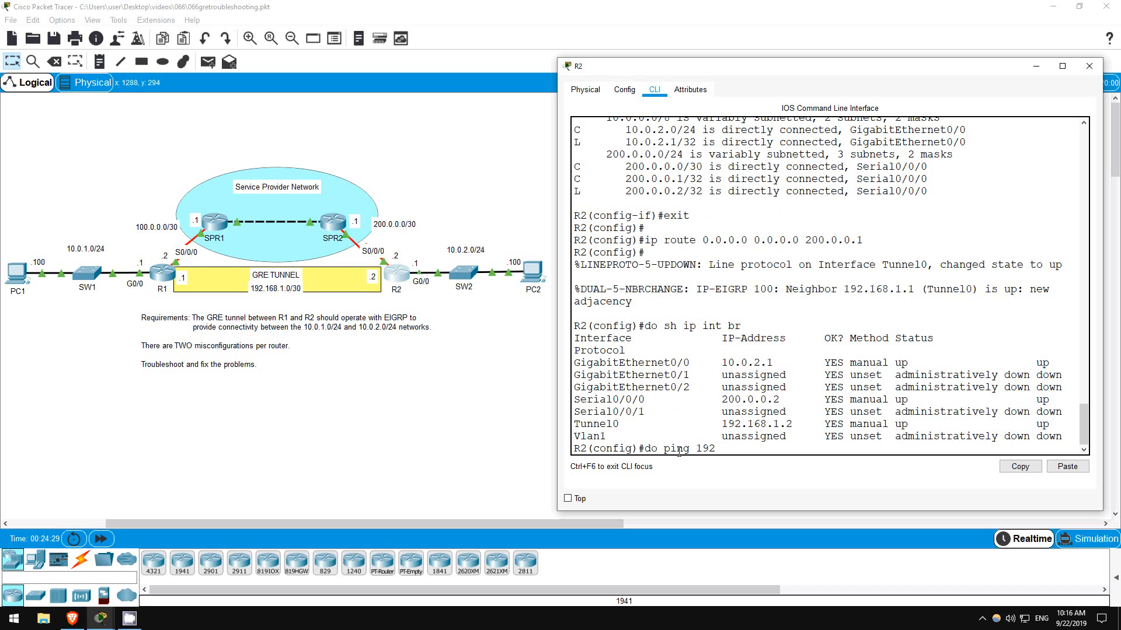
pyautogui.press('Return')
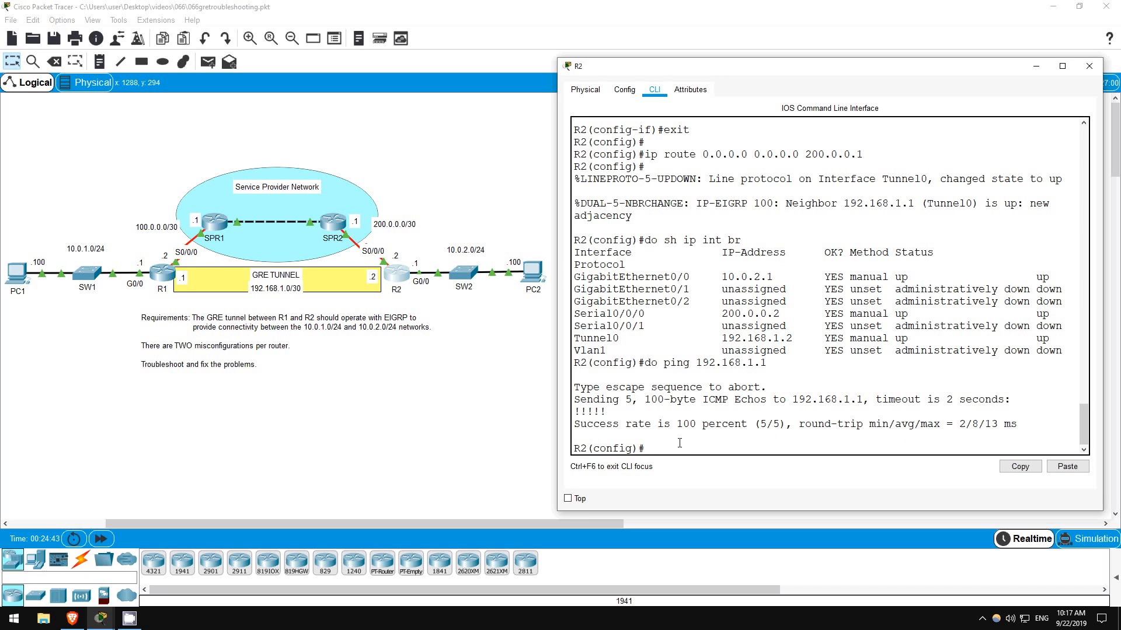
pyautogui.write('do sh ip ro')
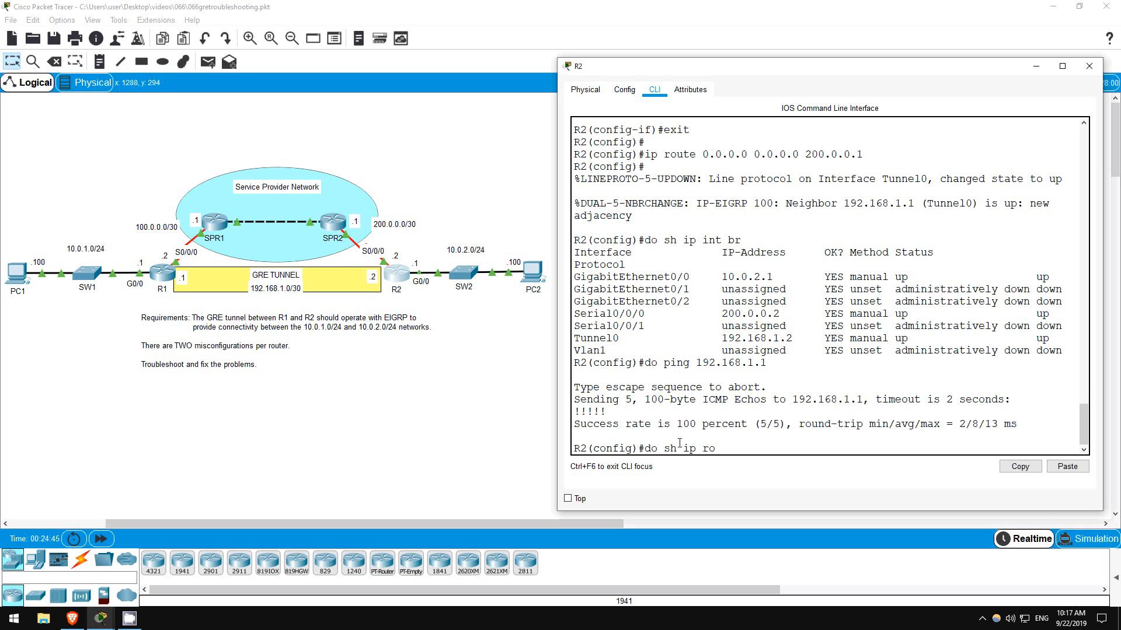
pyautogui.press('Return')
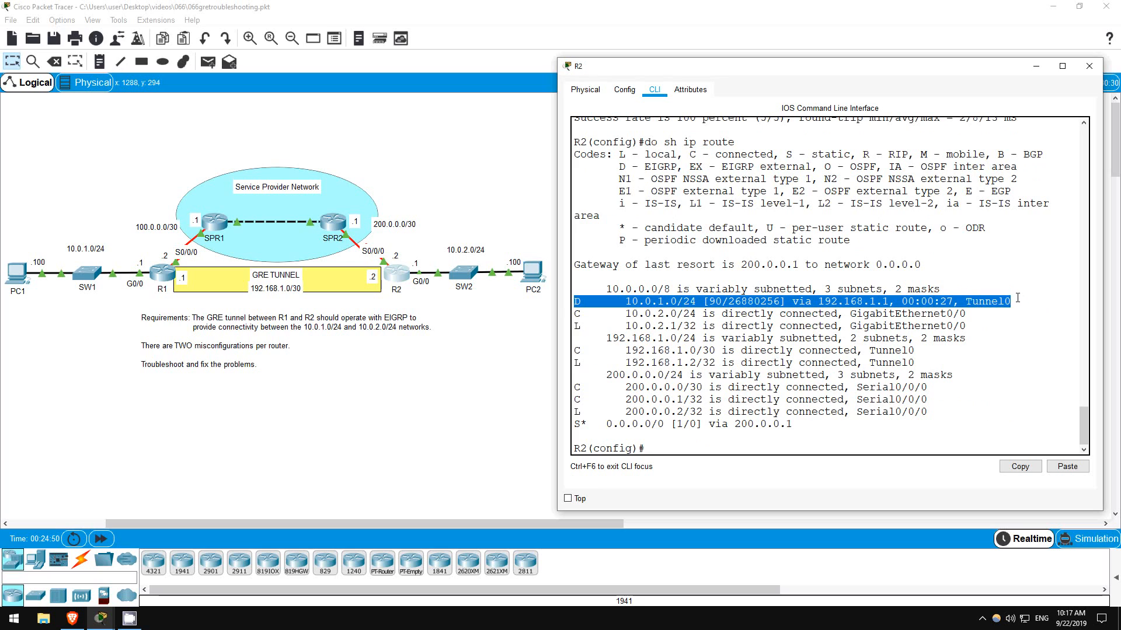
pyautogui.moveTo(669, 455)
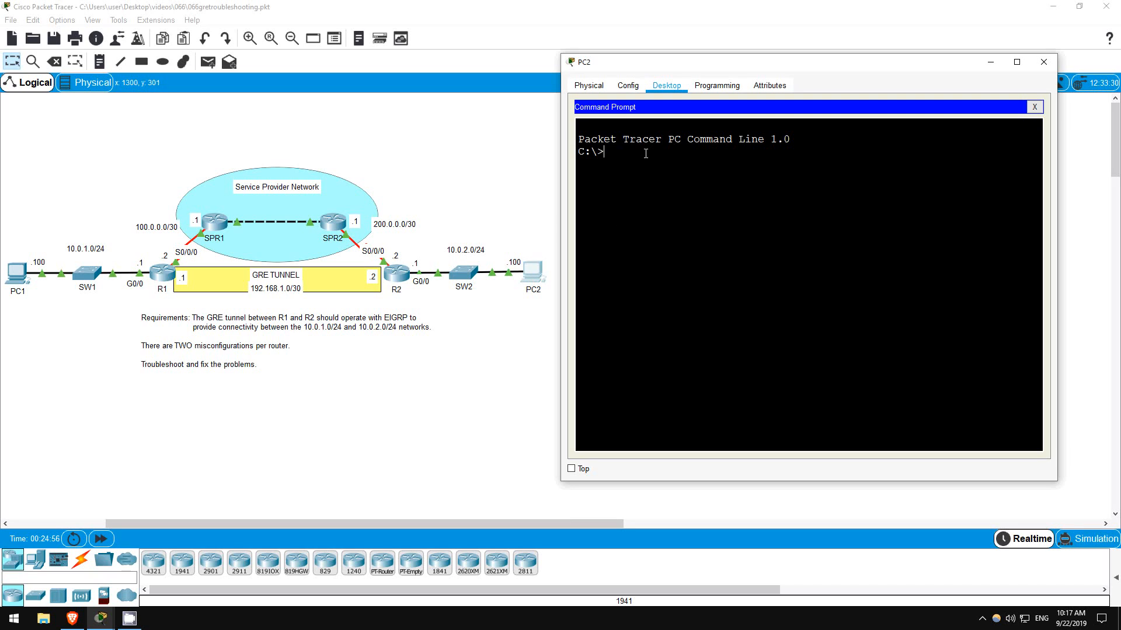
# Step: Ping PC1 at 10.0.1.100 from PC2's command prompt, getting 3 of 4 replies
pyautogui.write('ping')
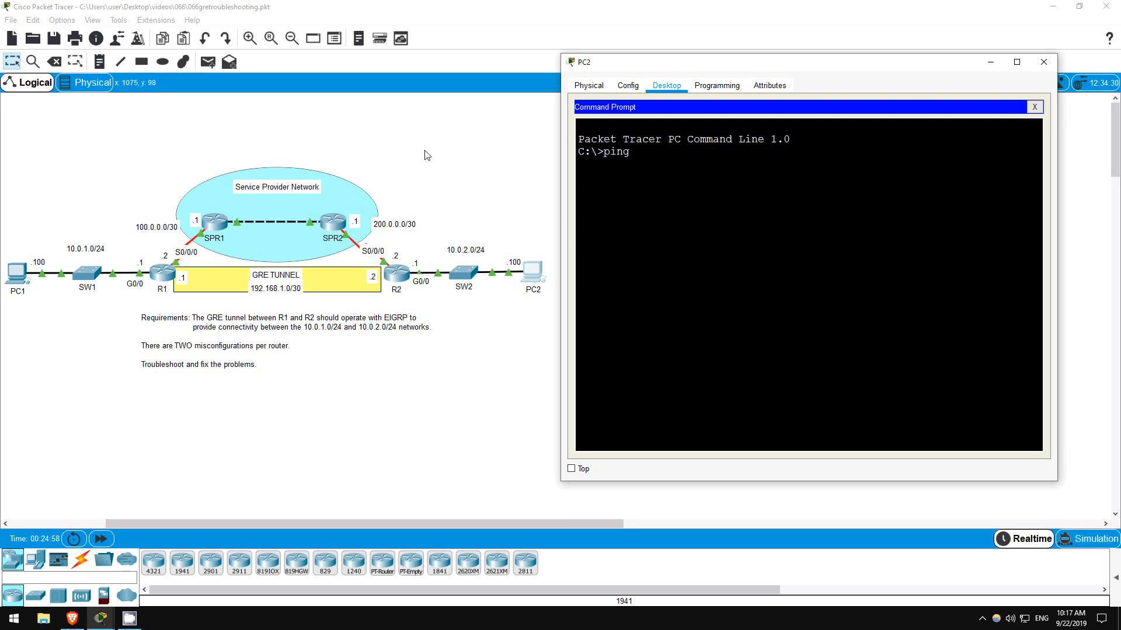
pyautogui.write('10.0.')
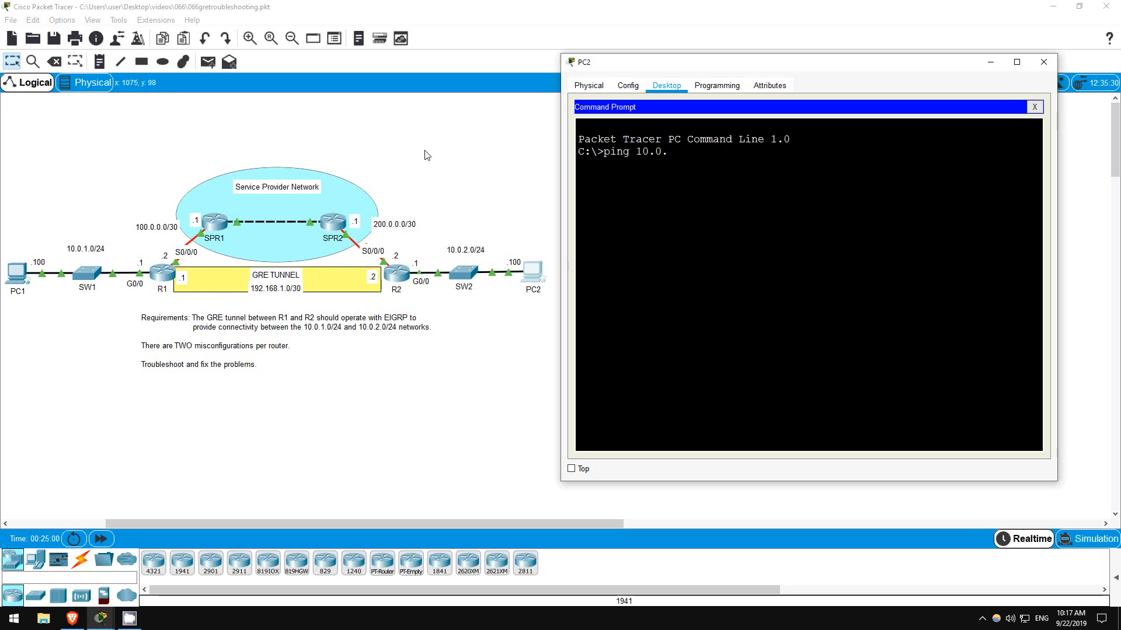
pyautogui.write('1.100')
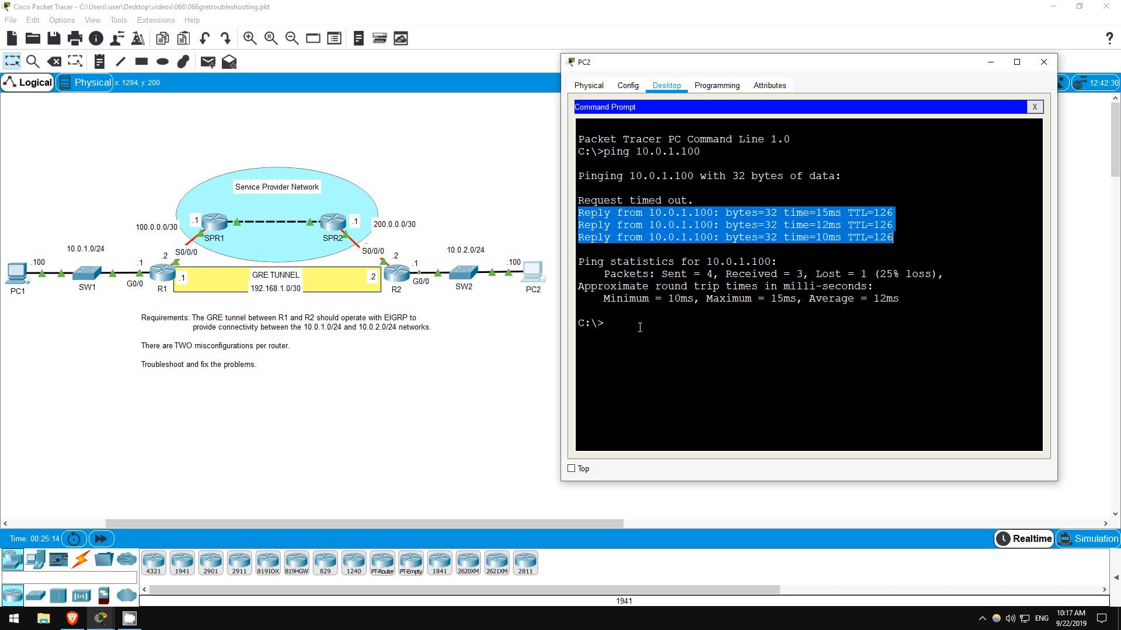
pyautogui.click(638, 322)
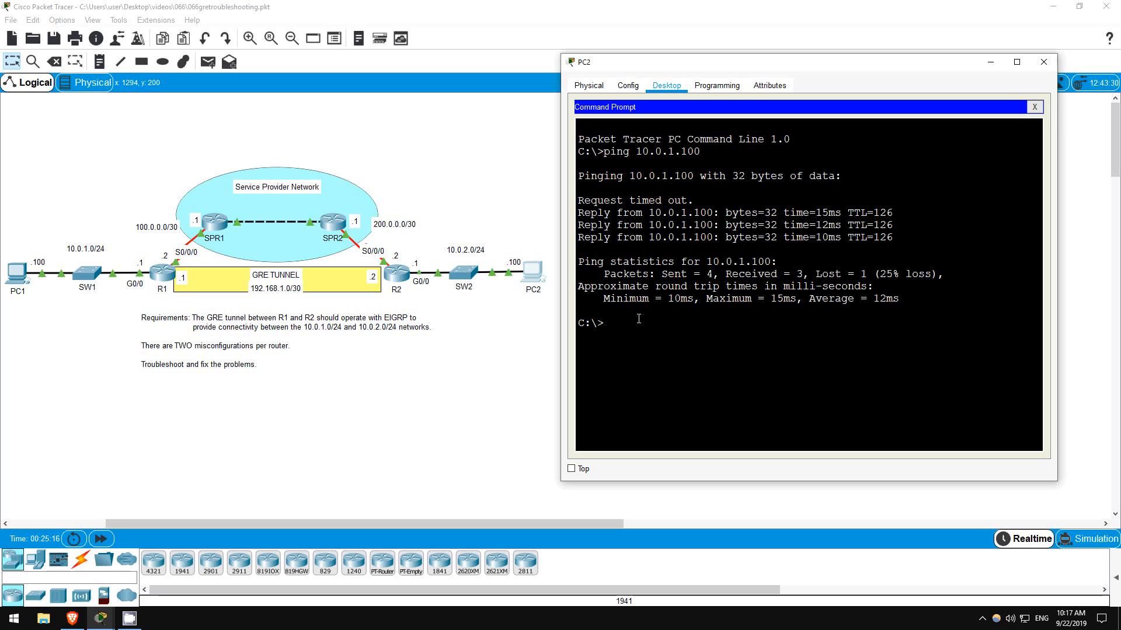